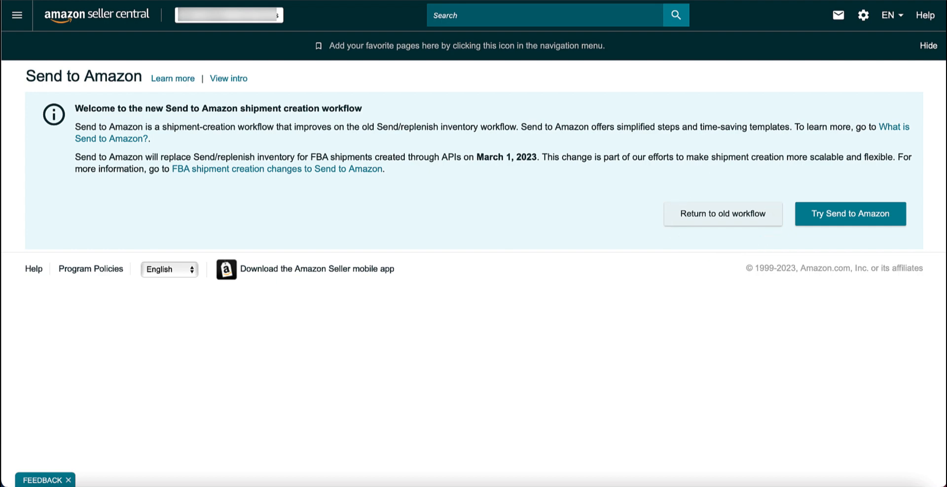
# Step: Start the Send to Amazon workflow and export box contents for the 2023-01-11 working shipment in InventoryLab
pyautogui.click(850, 214)
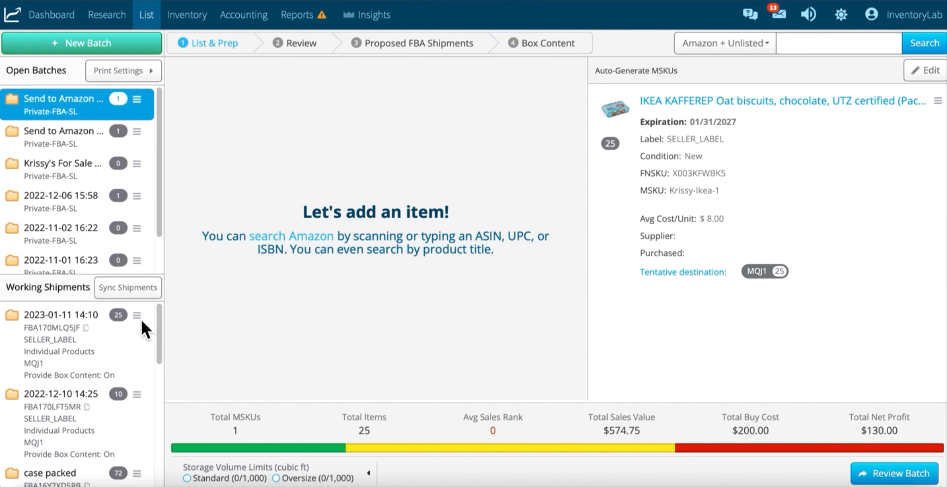
pyautogui.click(136, 315)
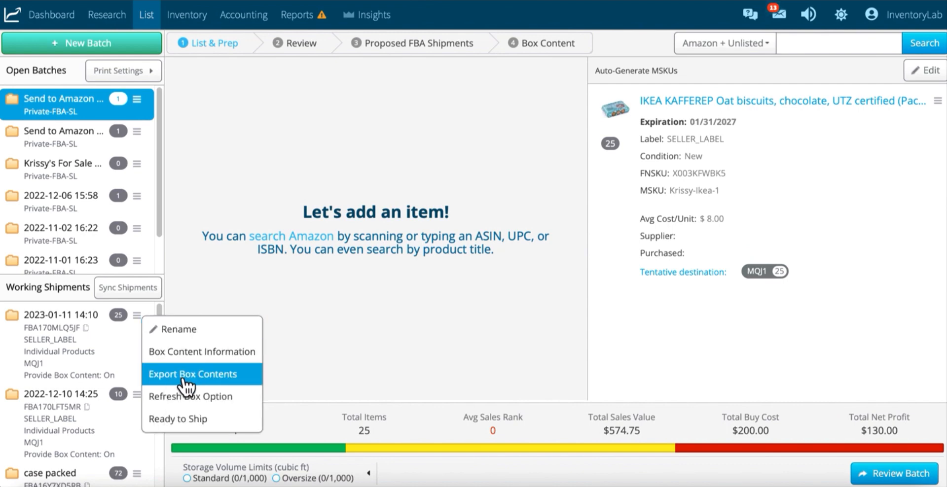
pyautogui.click(193, 374)
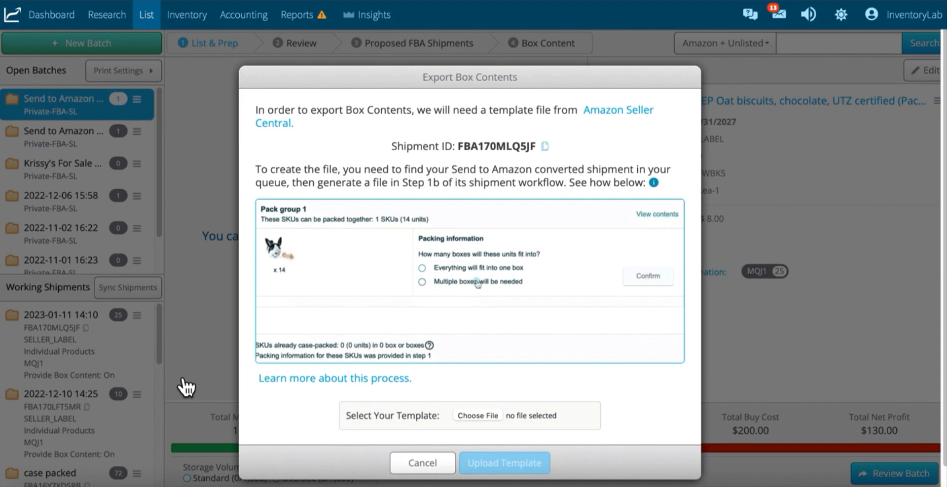
pyautogui.click(423, 282)
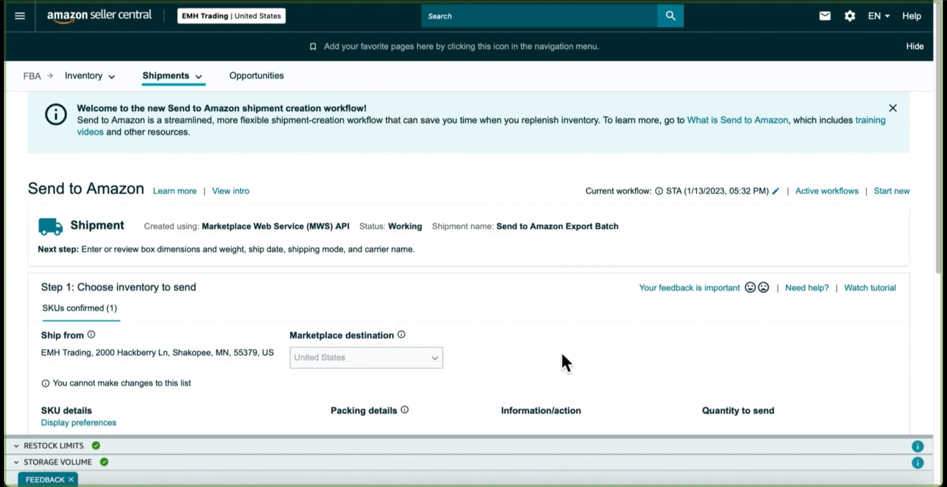
pyautogui.moveTo(536, 311)
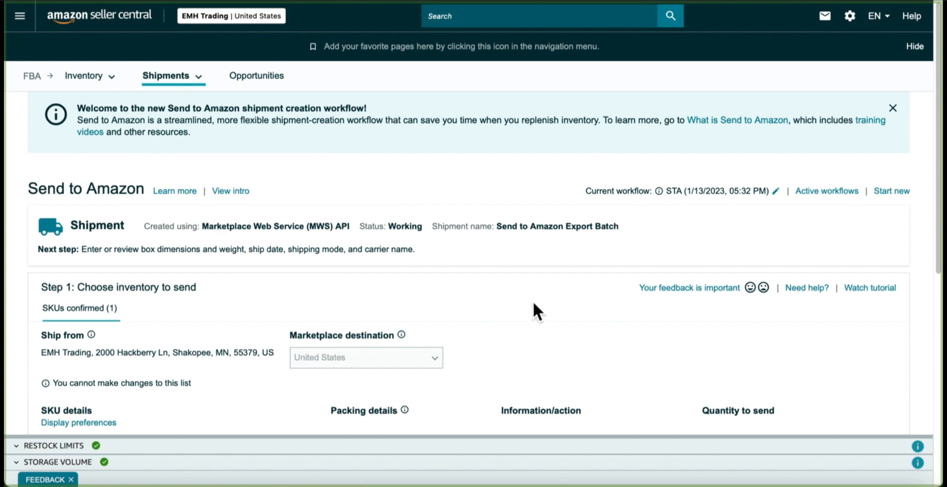
pyautogui.moveTo(543, 333)
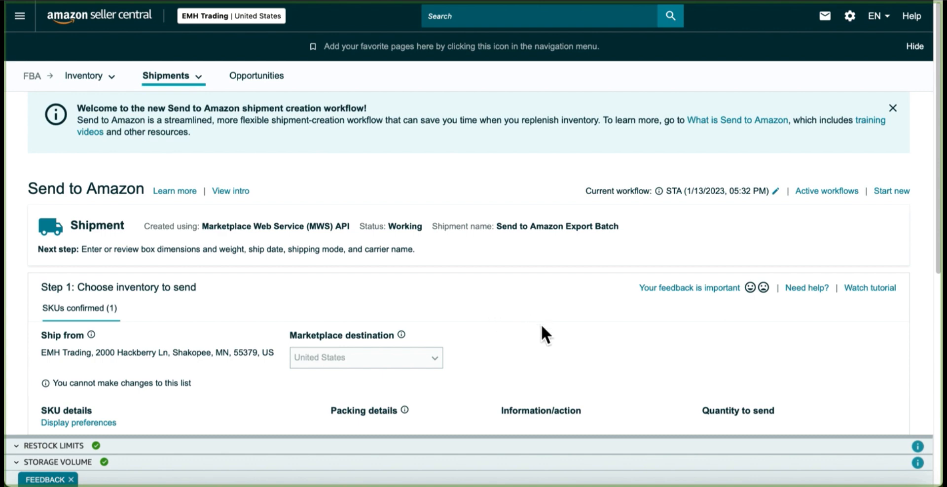
pyautogui.scroll(-3)
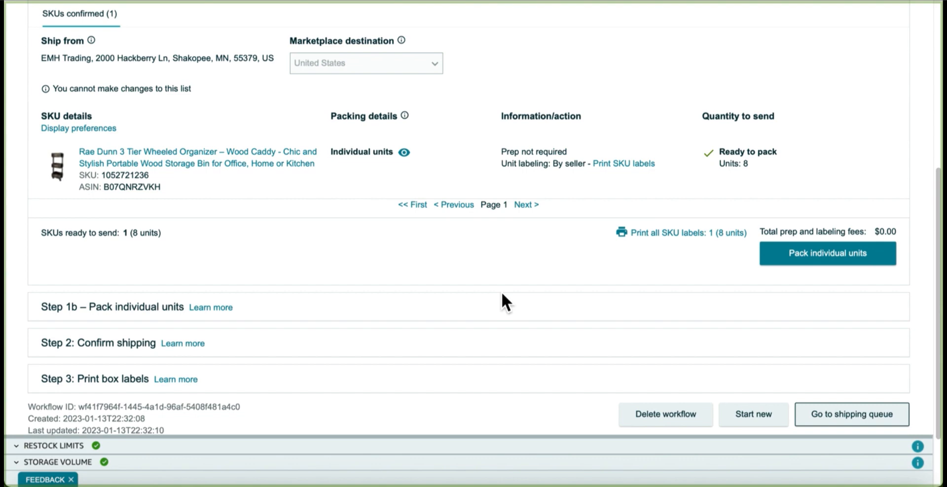
pyautogui.moveTo(566, 302)
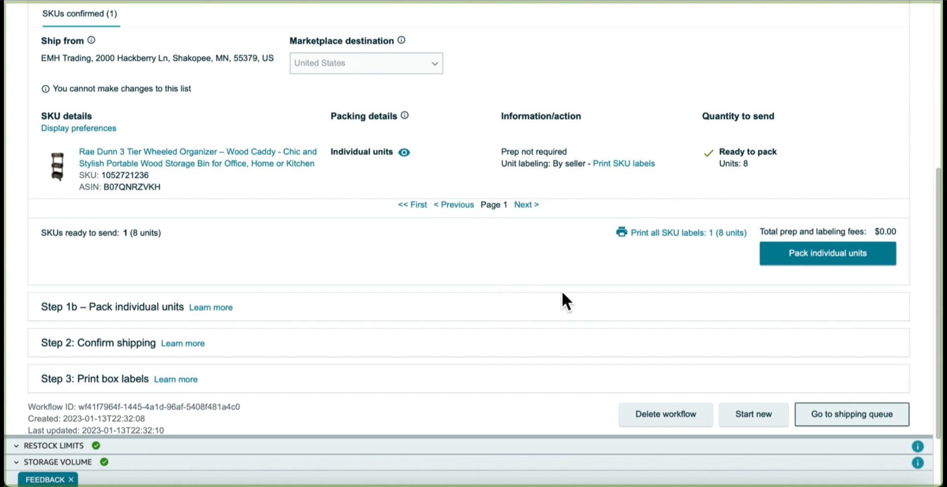
pyautogui.moveTo(697, 260)
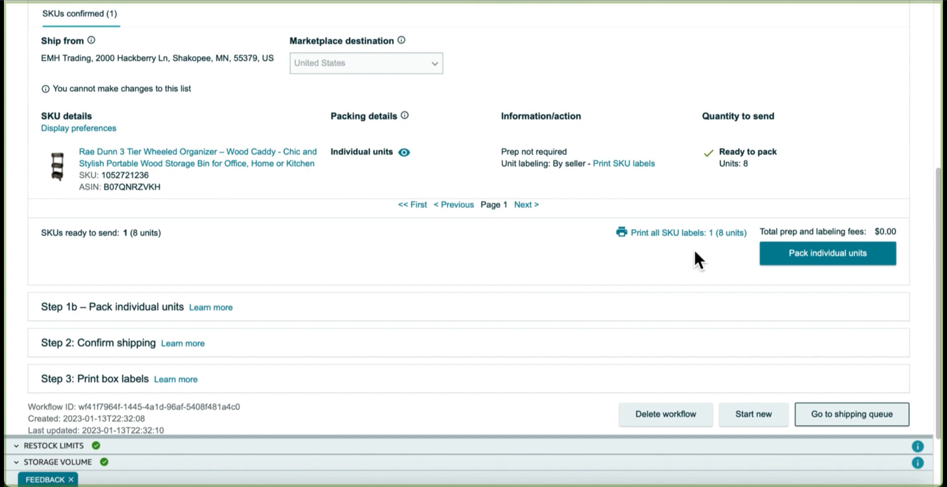
pyautogui.moveTo(827, 262)
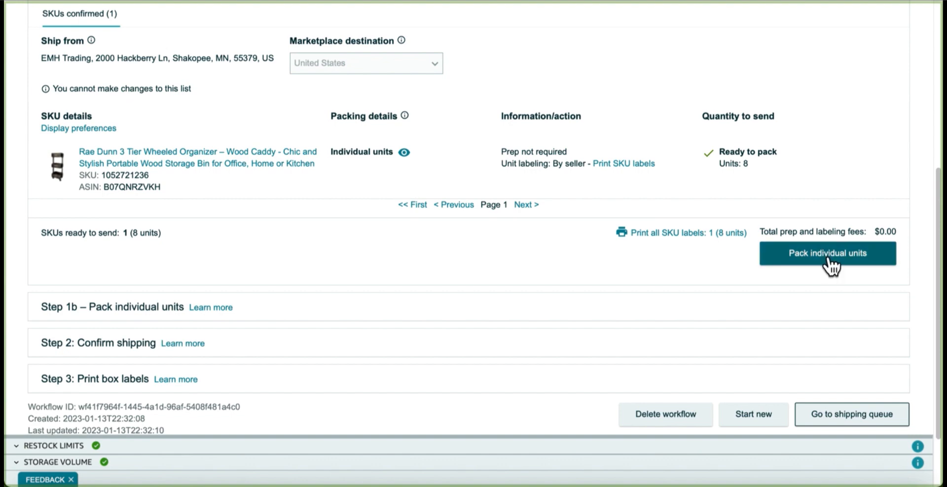
# Step: Pack individual units in multiple boxes for the shipment
pyautogui.click(827, 252)
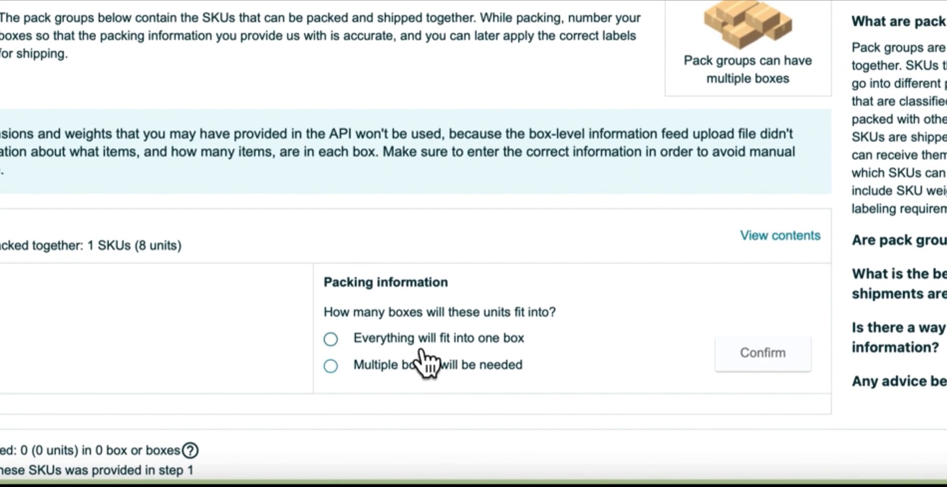
pyautogui.click(330, 365)
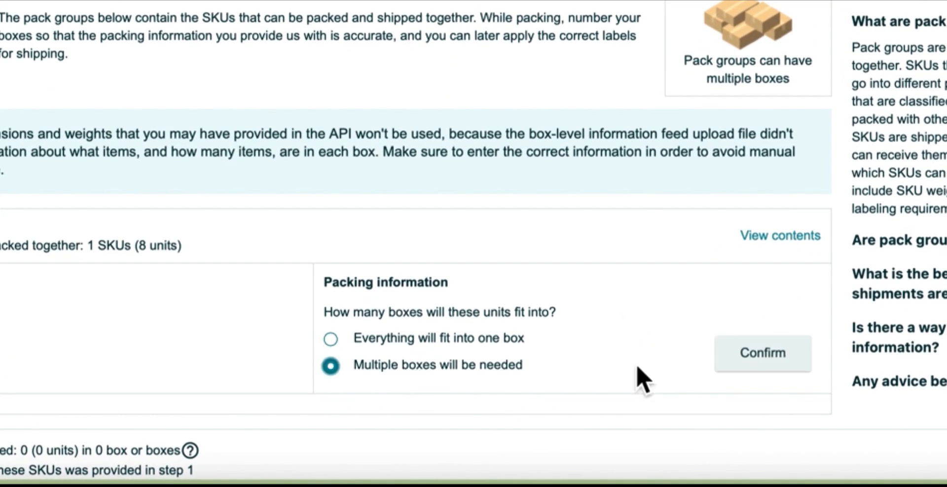
pyautogui.click(762, 353)
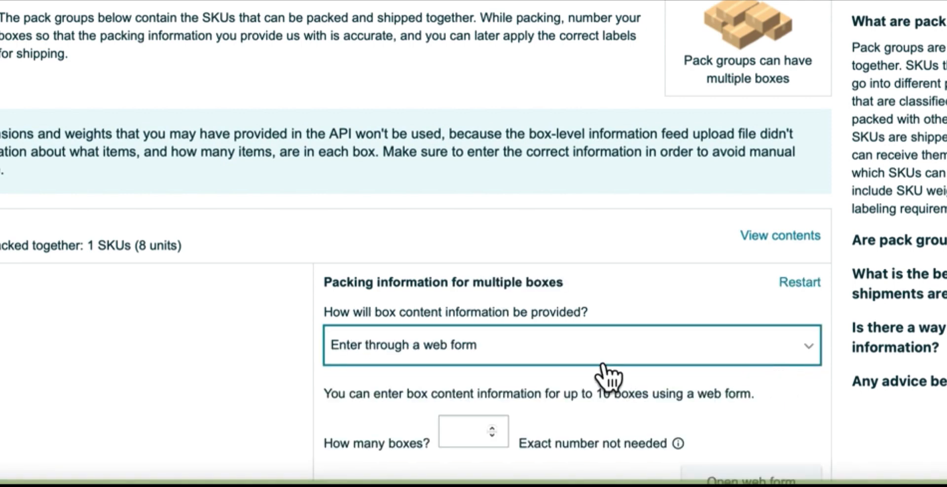
# Step: Provide box contents by Excel upload for 2 boxes and download the generated pack-group spreadsheet
pyautogui.click(570, 345)
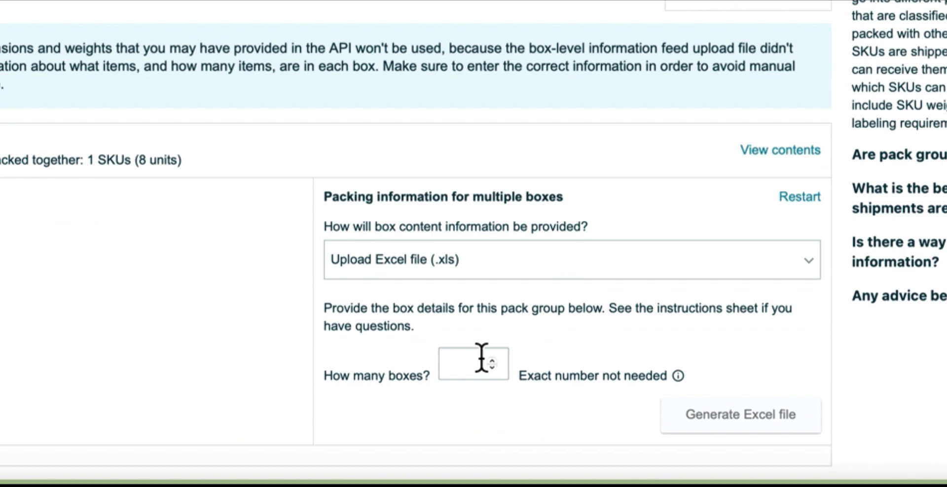
pyautogui.write('2')
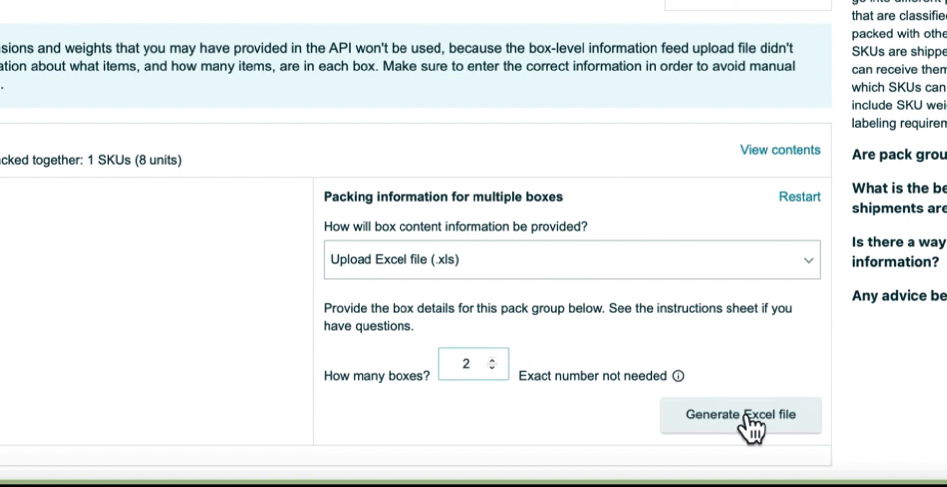
pyautogui.click(739, 415)
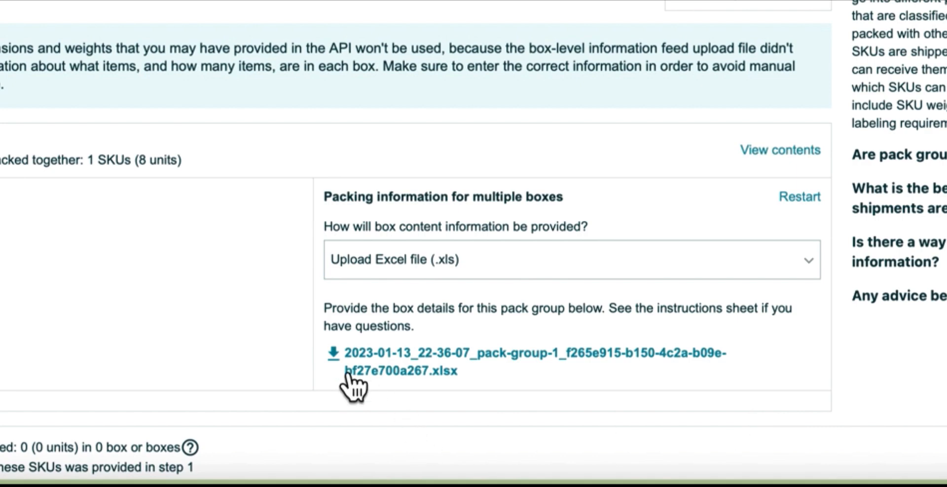
pyautogui.click(375, 359)
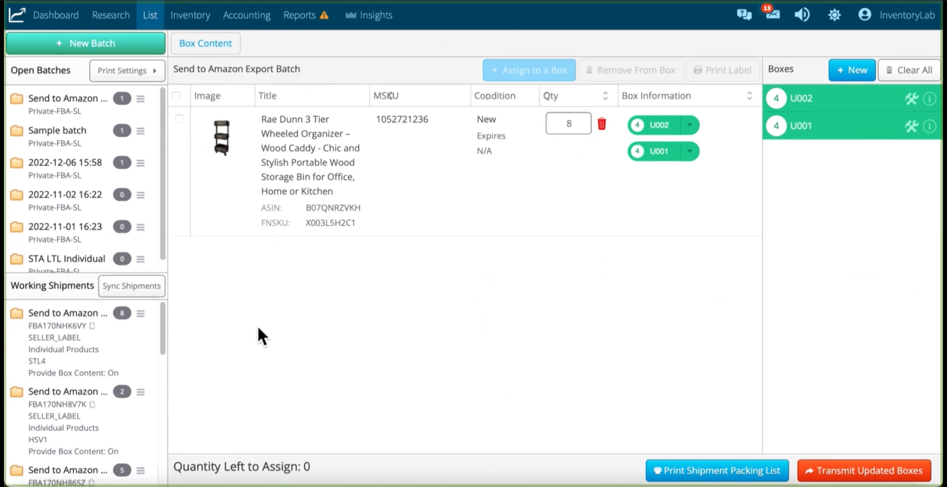
pyautogui.moveTo(154, 327)
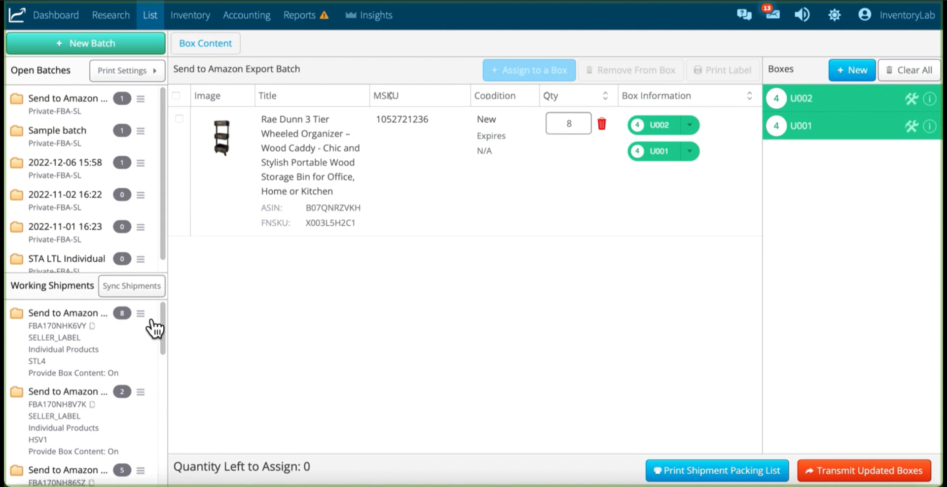
# Step: Start exporting box contents for shipment FBA170NHK6VY and copy its Shipment ID
pyautogui.click(141, 314)
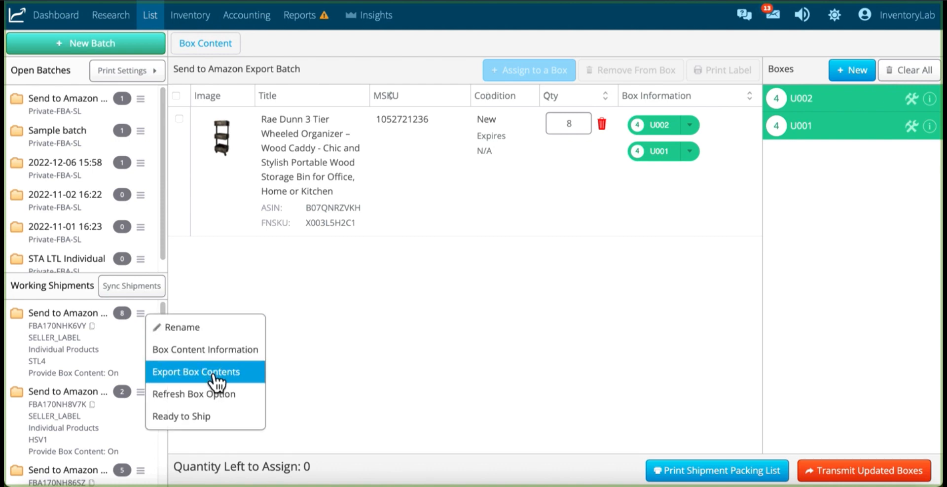
pyautogui.click(197, 371)
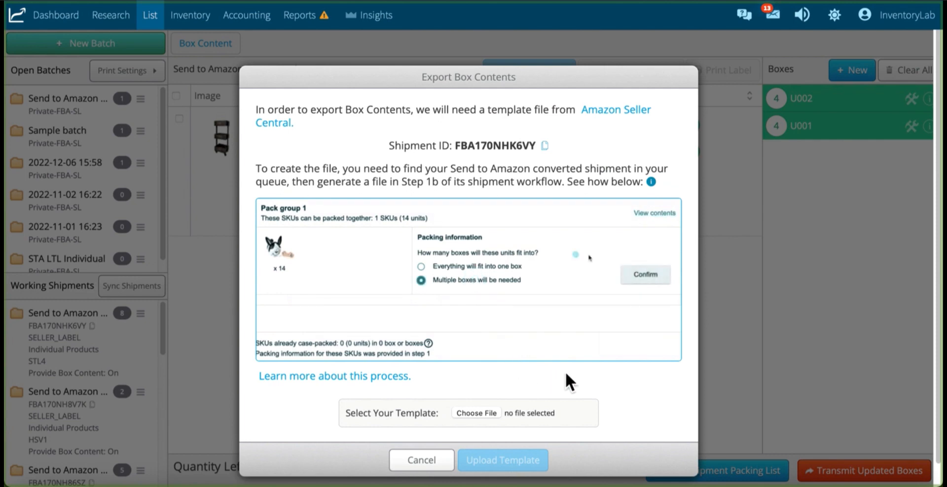
pyautogui.click(644, 274)
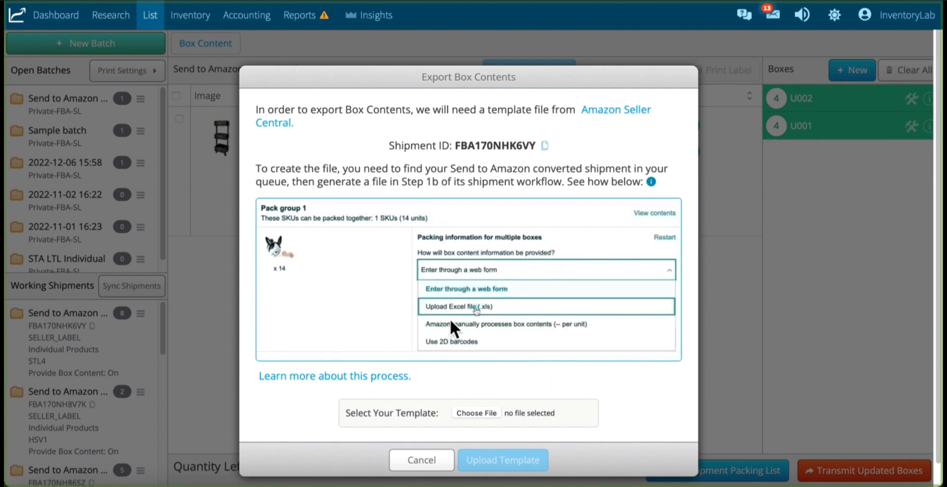
pyautogui.click(458, 305)
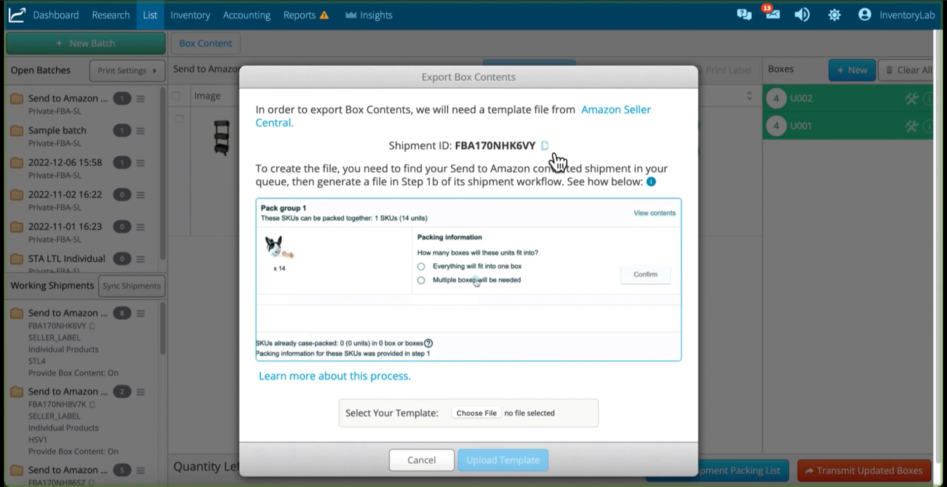
pyautogui.click(421, 279)
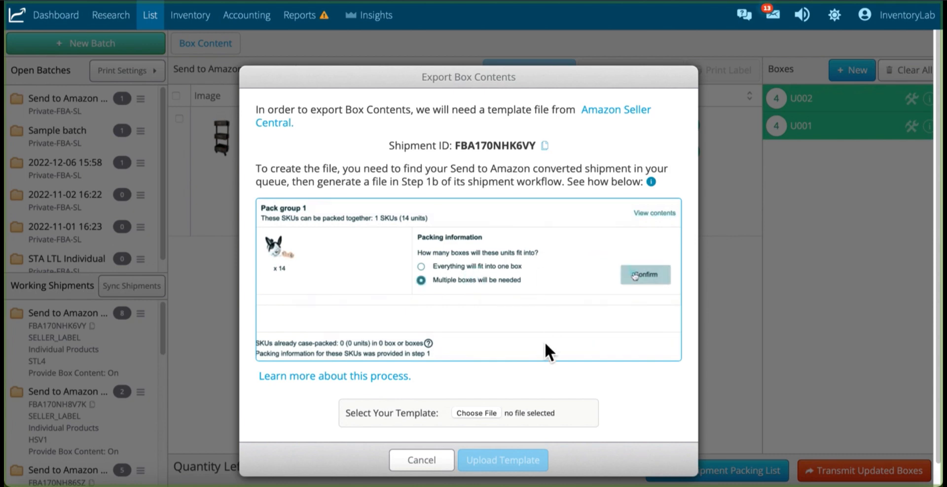
# Step: Bring up the file picker on Downloads to choose the template file
pyautogui.click(645, 275)
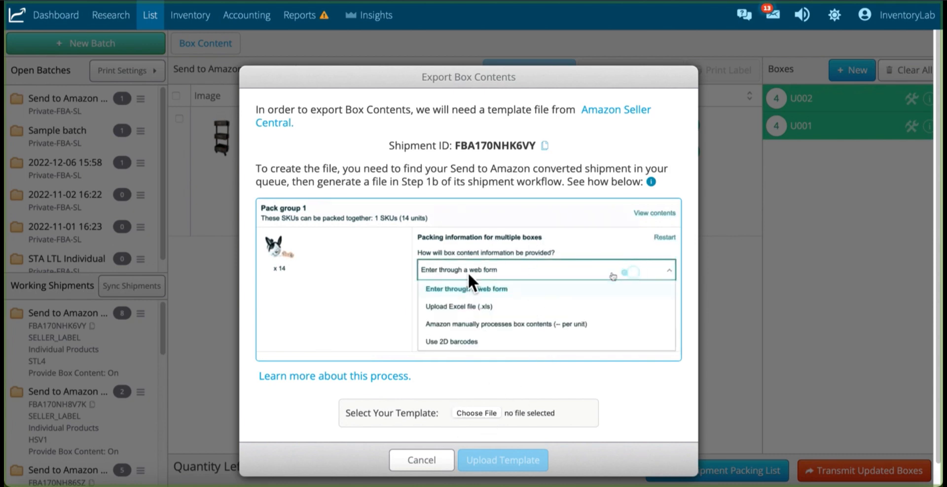
pyautogui.click(460, 305)
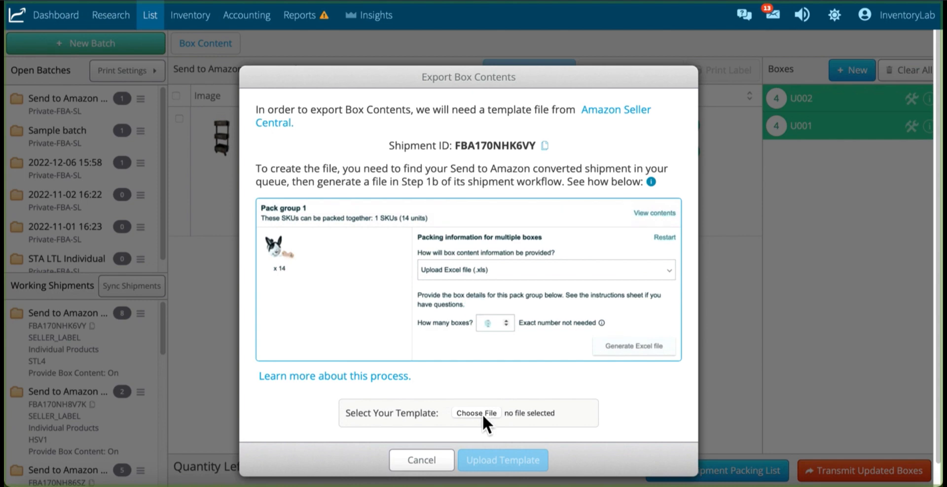
pyautogui.click(505, 320)
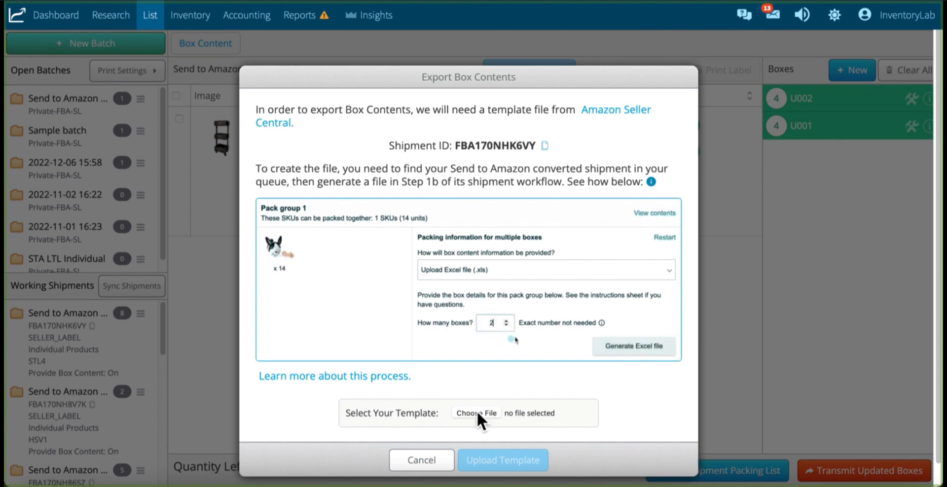
pyautogui.click(475, 413)
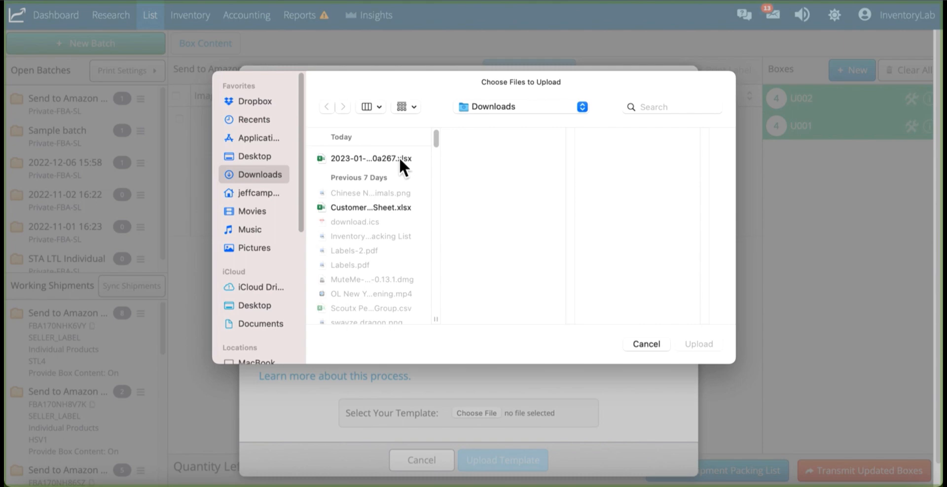
# Step: Upload the Amazon template for FBA170NHK6VY and download the exported box-contents template
pyautogui.click(369, 158)
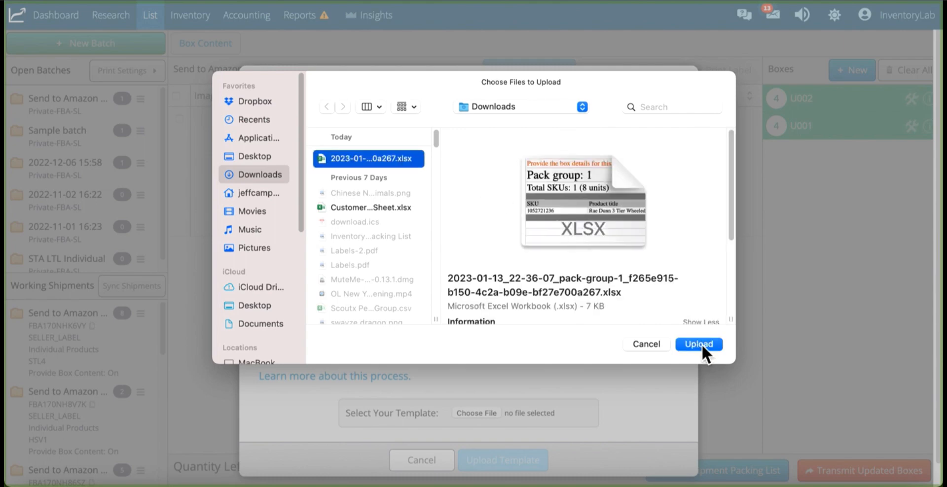
pyautogui.click(699, 344)
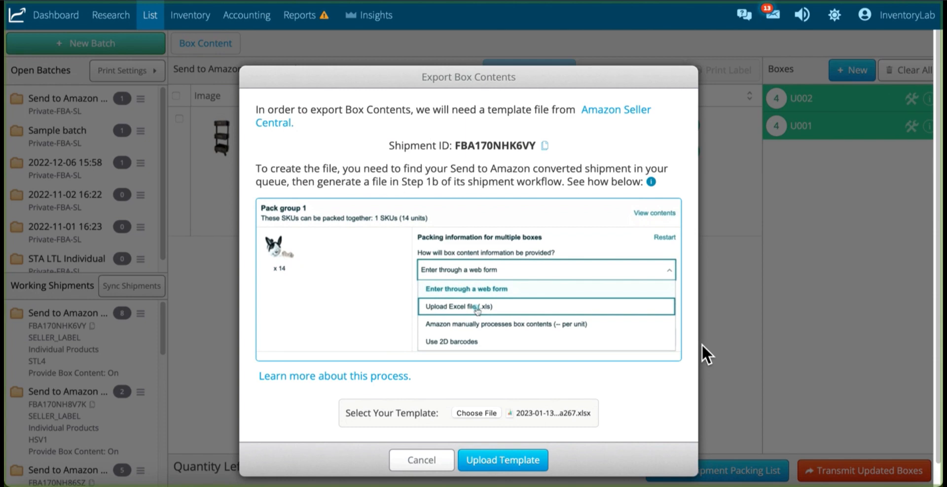
pyautogui.click(460, 306)
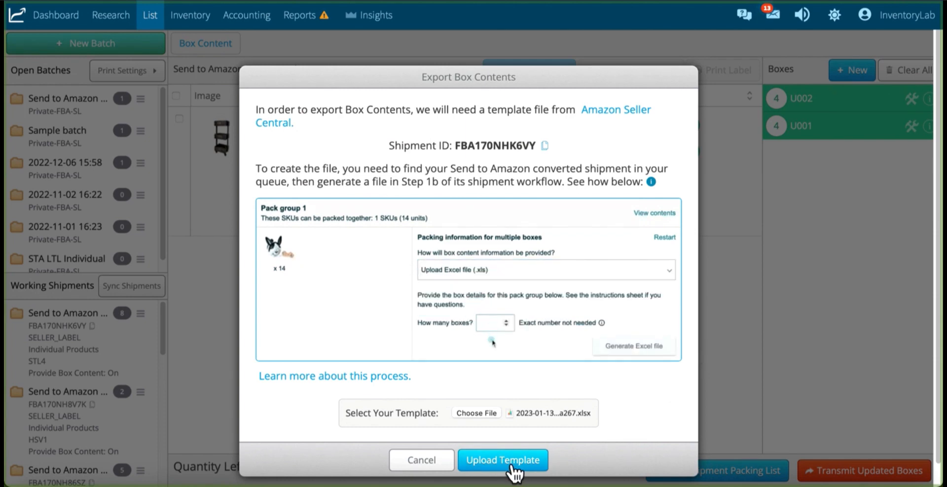
pyautogui.click(502, 460)
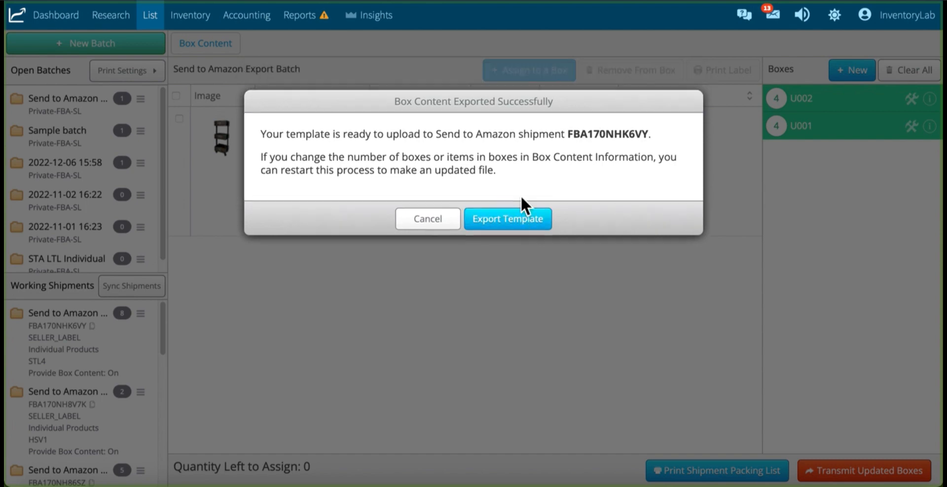
pyautogui.click(507, 219)
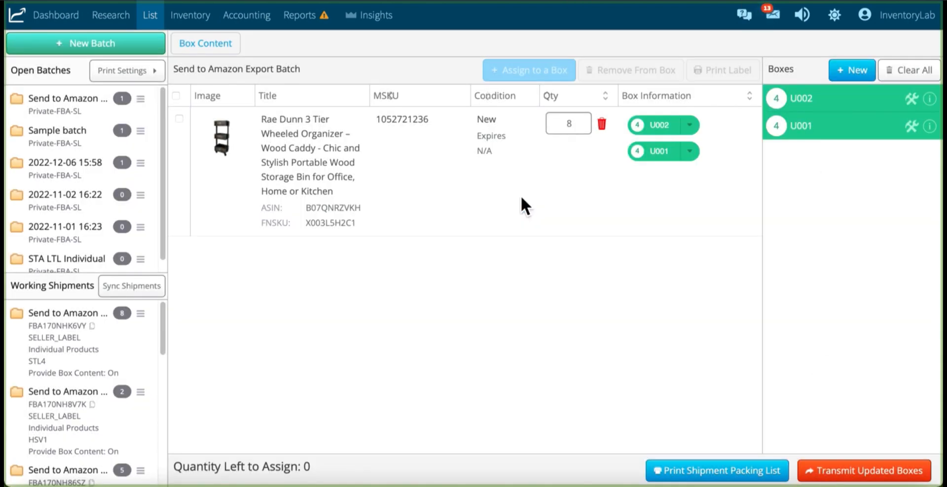
pyautogui.moveTo(540, 6)
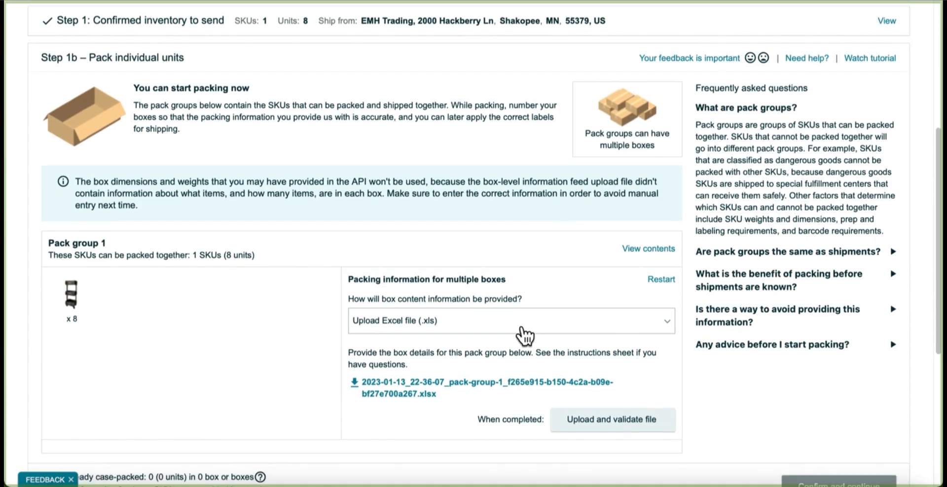
pyautogui.moveTo(613, 419)
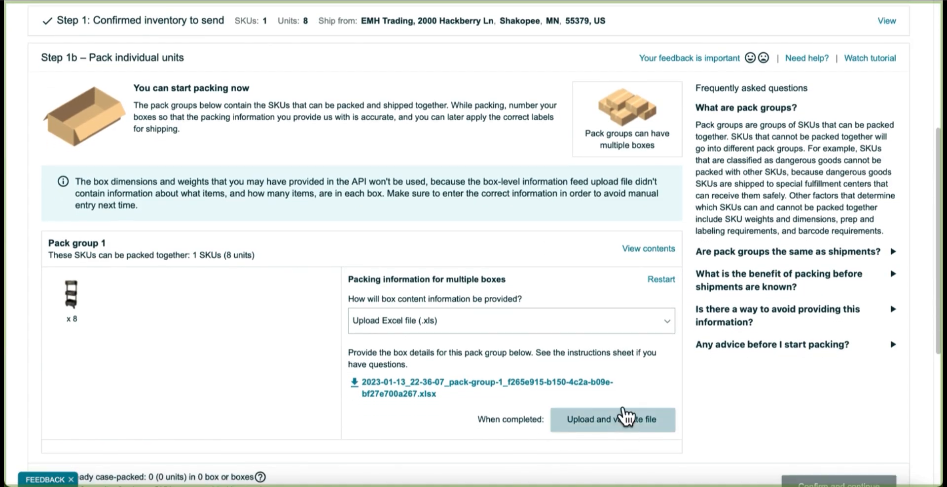
# Step: Upload FBA170NHK6VY STA Step 1b Template.xlsx from Downloads for validation in Seller Central
pyautogui.click(613, 420)
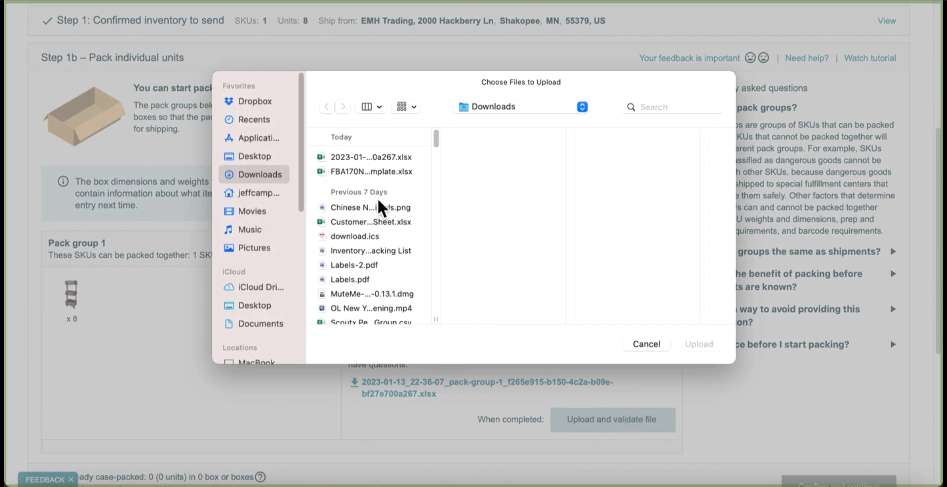
pyautogui.click(370, 171)
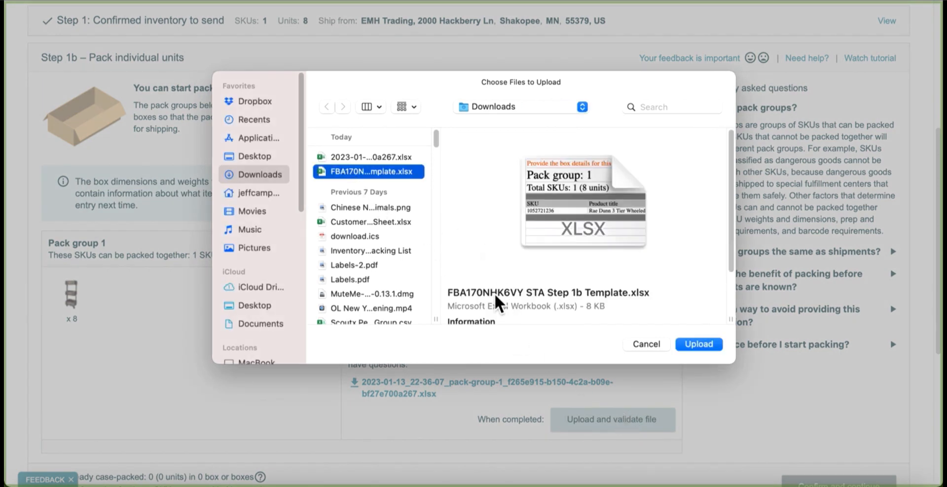
pyautogui.moveTo(531, 303)
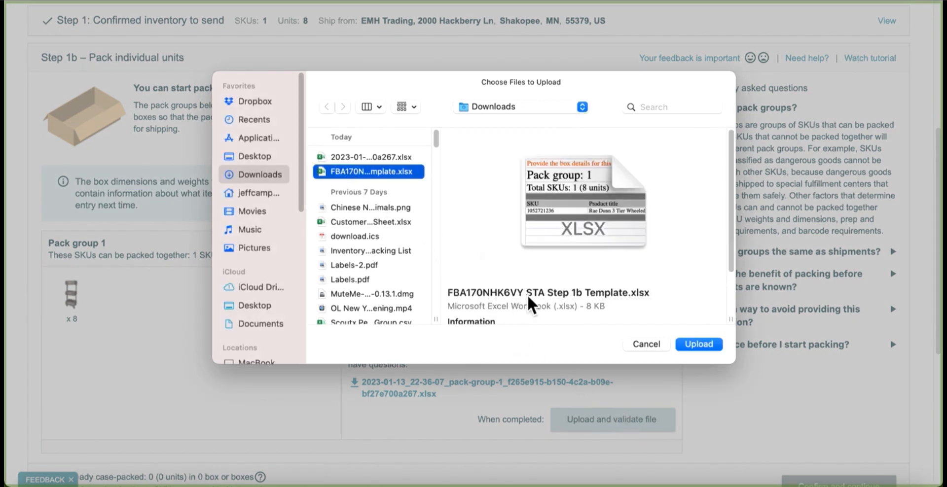
pyautogui.moveTo(584, 307)
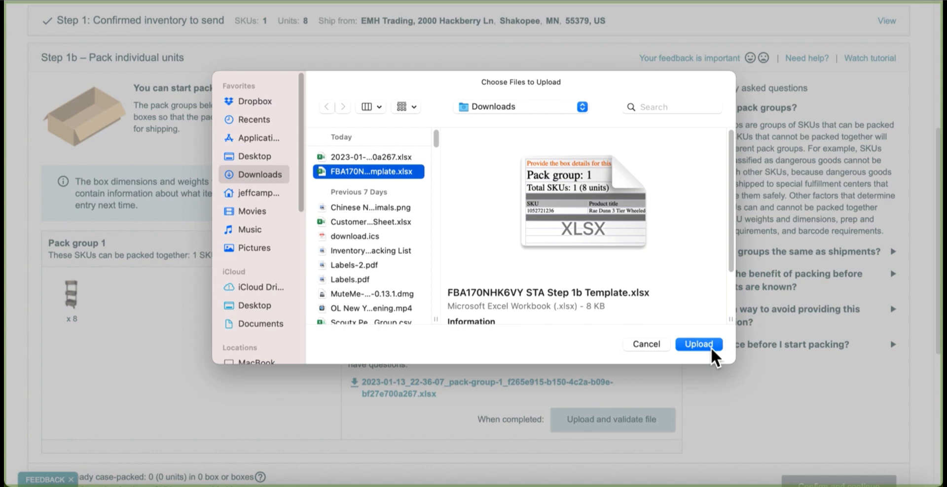
pyautogui.click(698, 343)
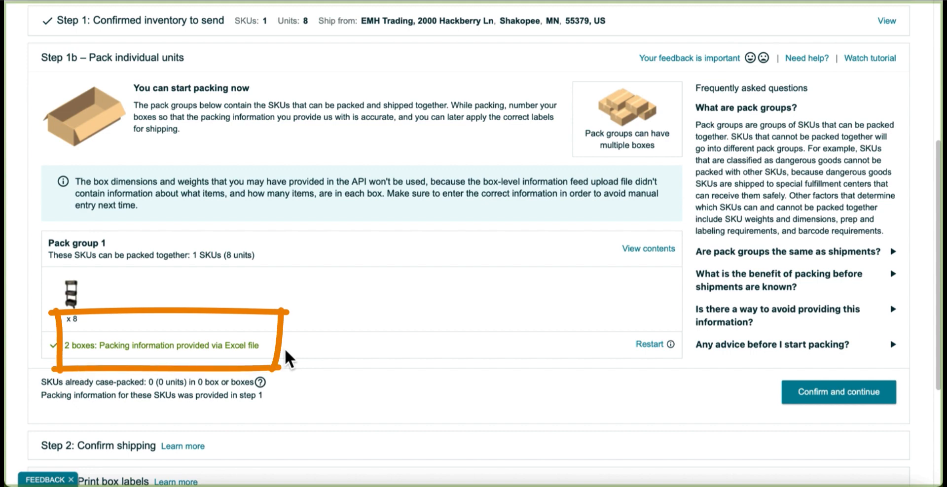
pyautogui.moveTo(837, 393)
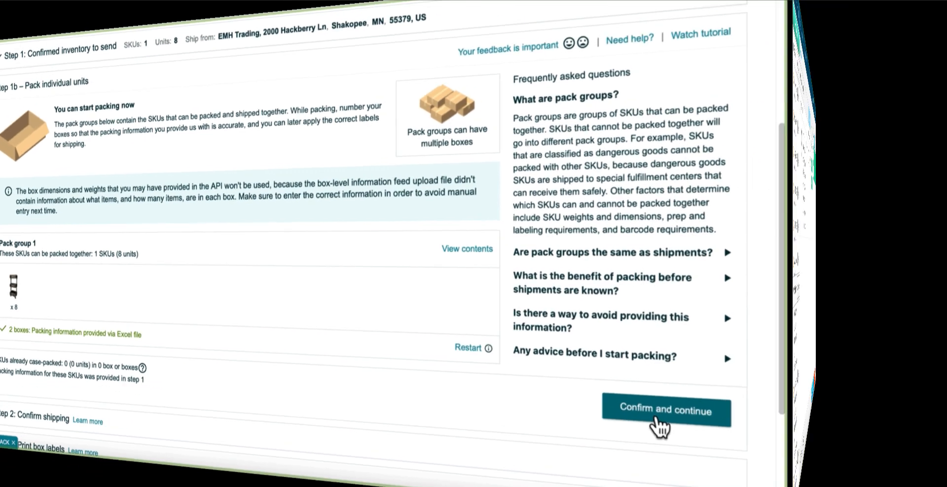
# Step: Confirm the two-box packing information for Pack group 1 and continue
pyautogui.click(664, 412)
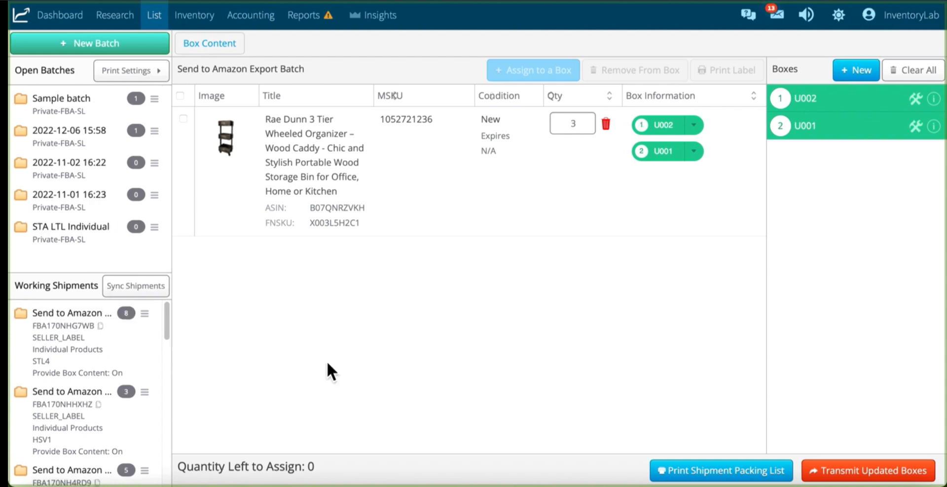
pyautogui.moveTo(879, 2)
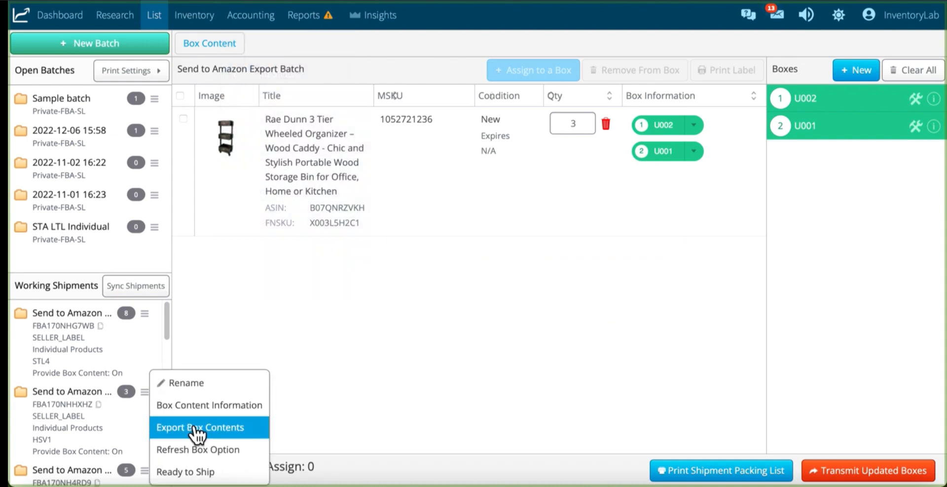
# Step: Attempt the box-contents export for FBA170NHHXHZ, which is refused for missing box weights and dimensions
pyautogui.click(200, 427)
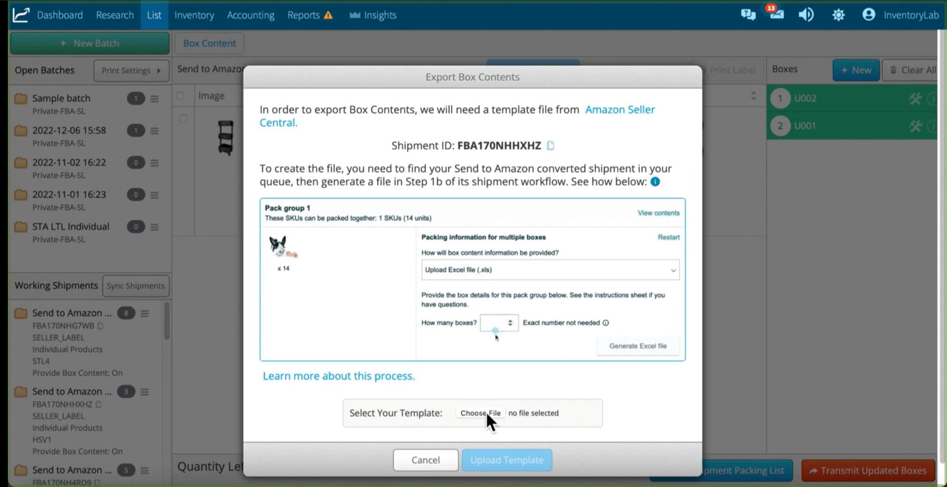
pyautogui.click(479, 413)
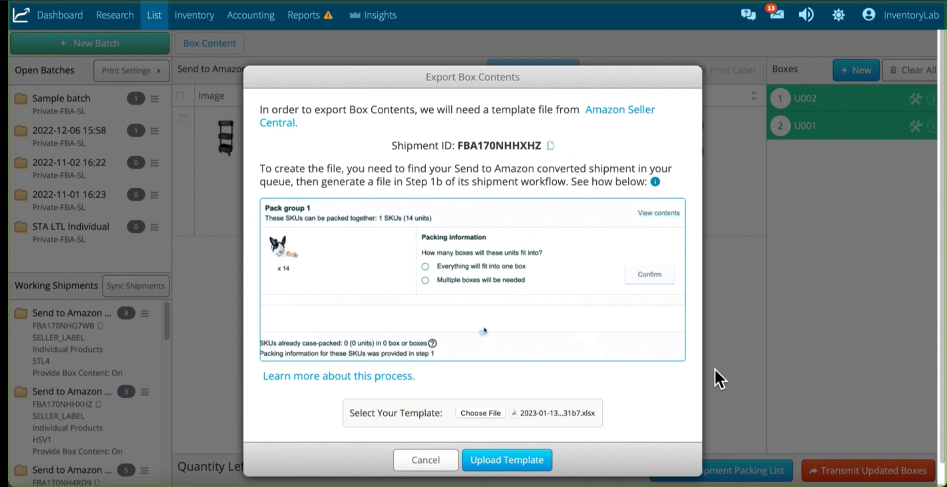
pyautogui.click(506, 460)
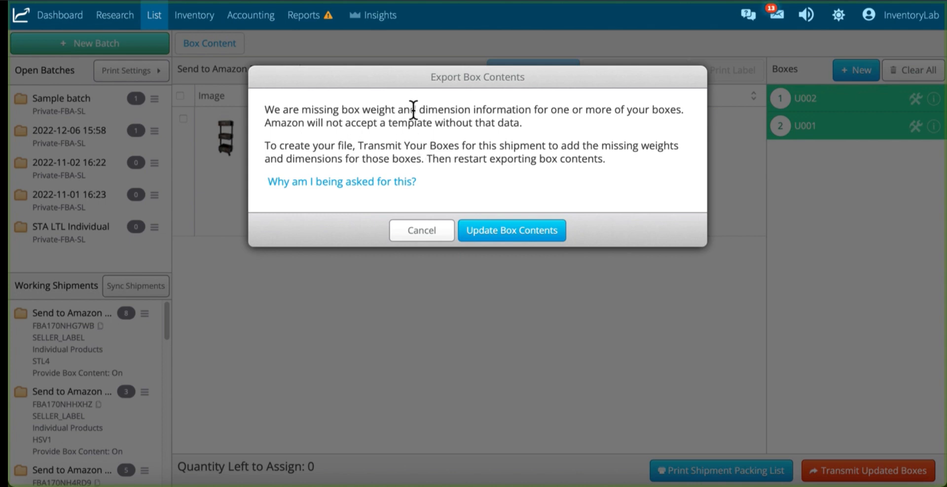
pyautogui.moveTo(537, 134)
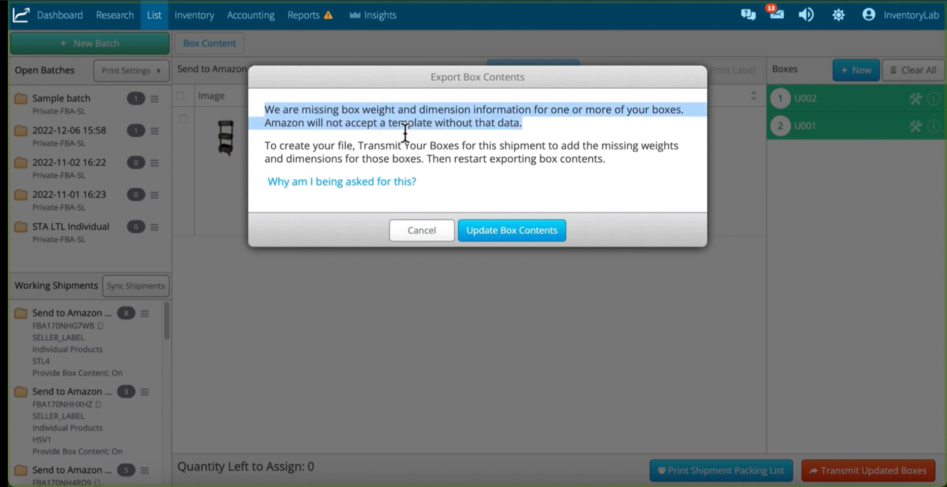
pyautogui.moveTo(543, 134)
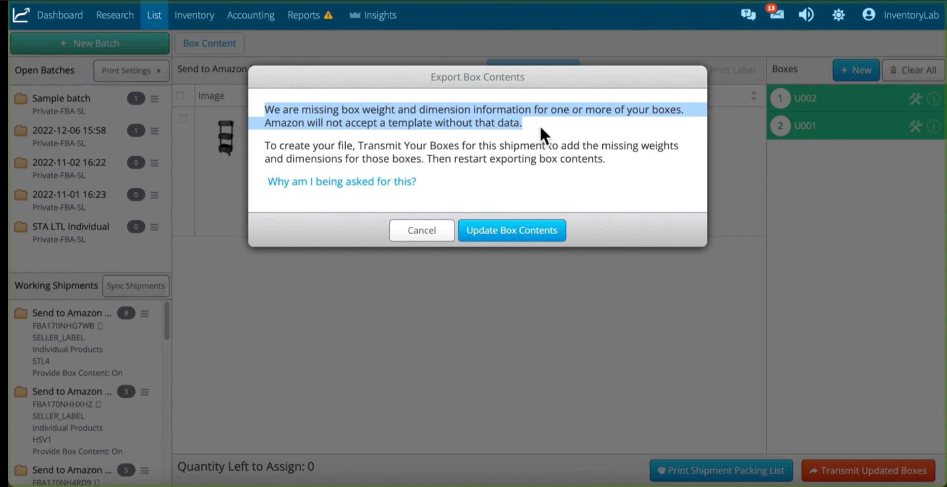
pyautogui.moveTo(591, 195)
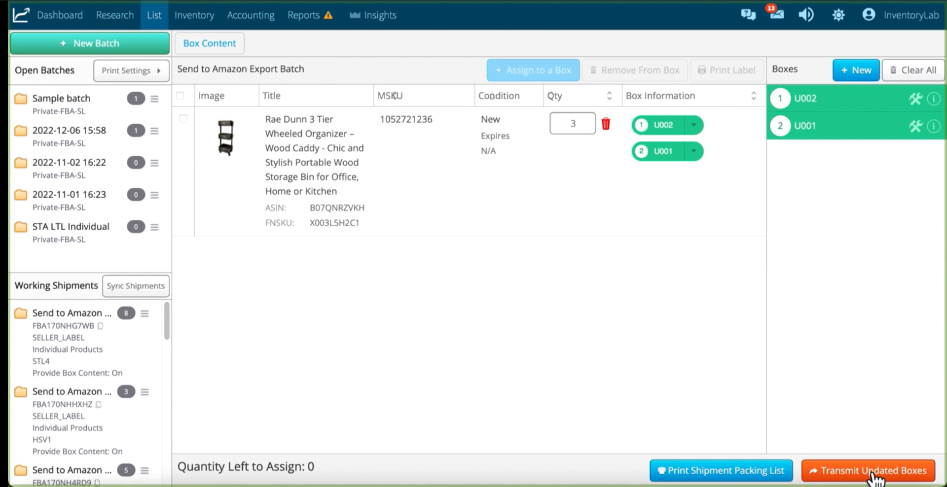
# Step: Enter box weight and 20-inch dimensions for all boxes and submit them
pyautogui.click(871, 470)
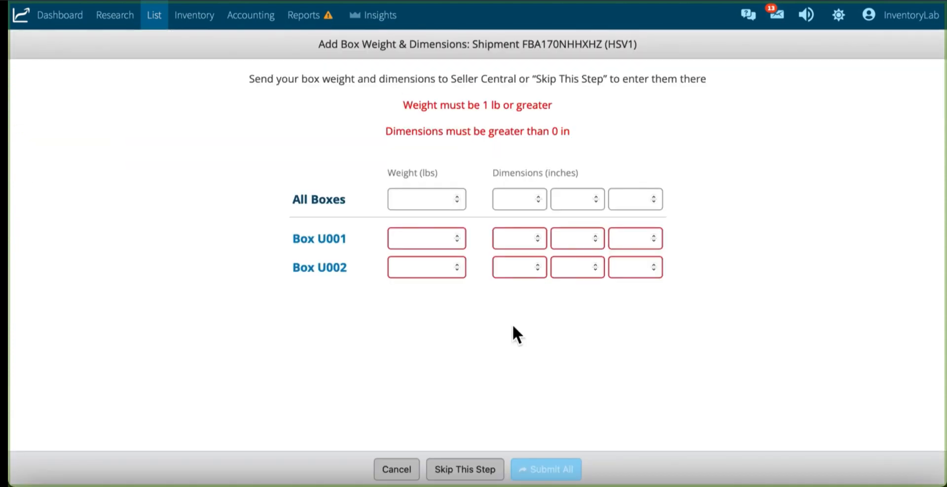
pyautogui.click(426, 199)
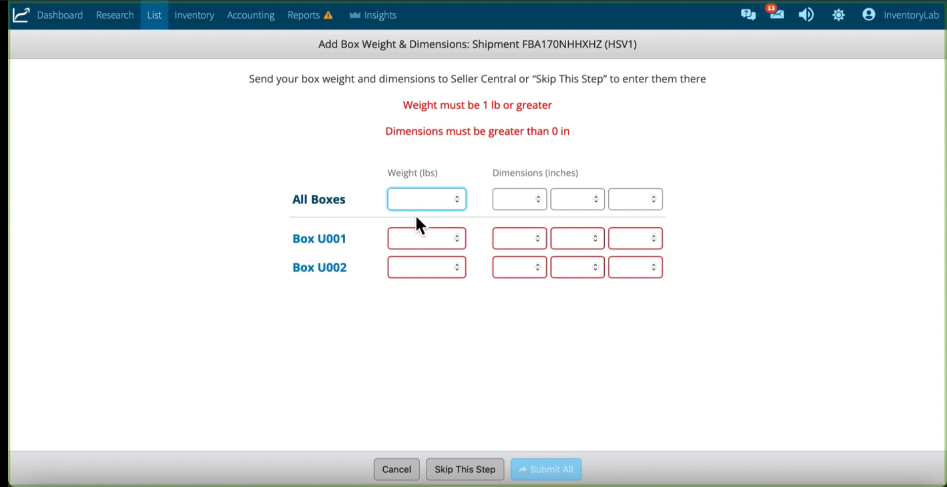
pyautogui.write('20')
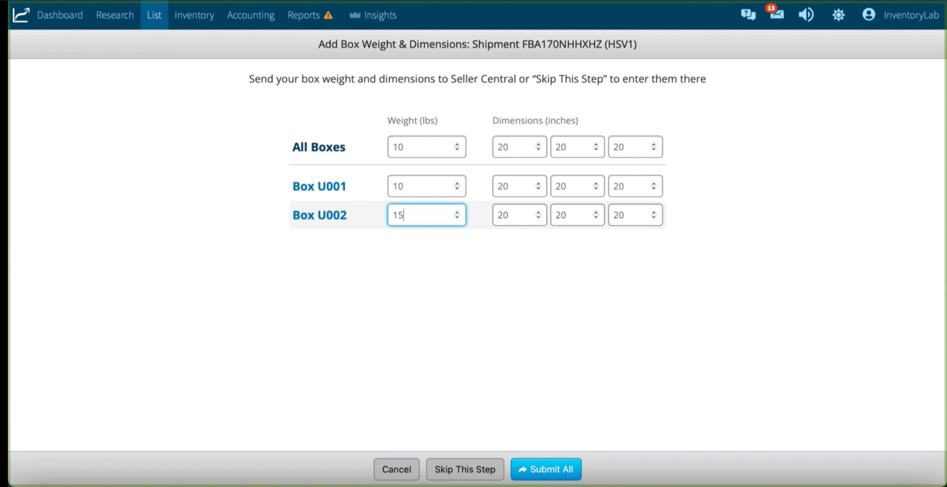
pyautogui.click(545, 469)
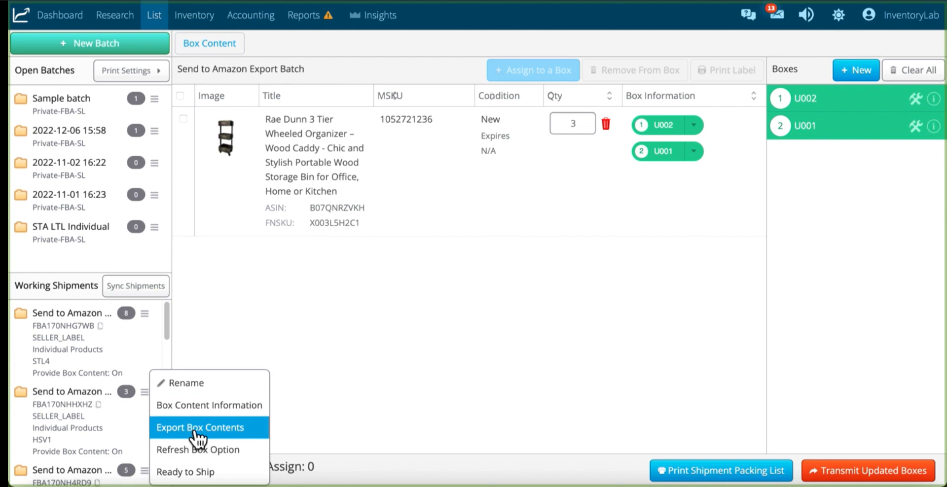
# Step: Export box contents for FBA170NHHXHZ with the Amazon template and download the box content template
pyautogui.click(200, 427)
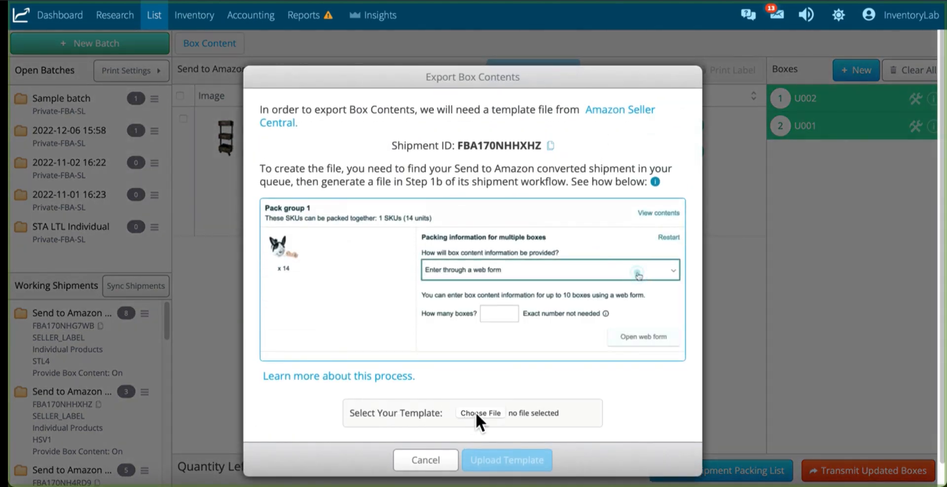
pyautogui.click(481, 413)
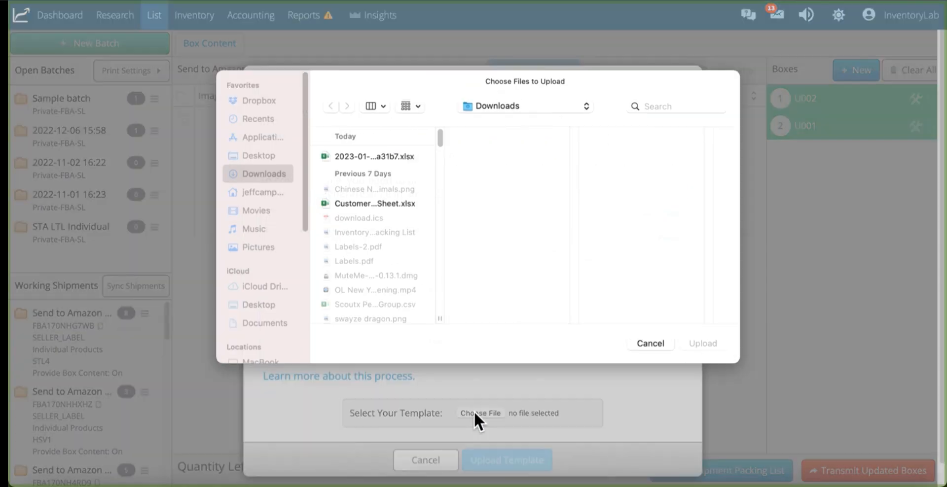
pyautogui.click(375, 157)
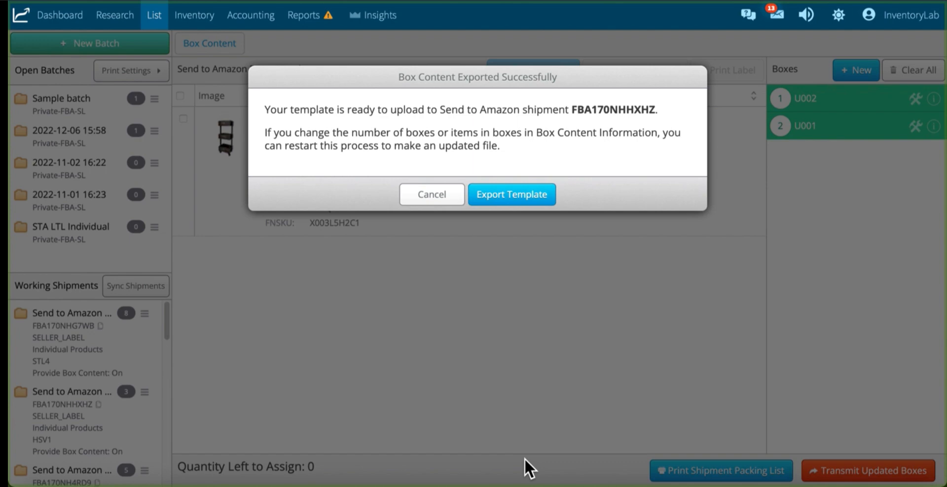
pyautogui.moveTo(549, 282)
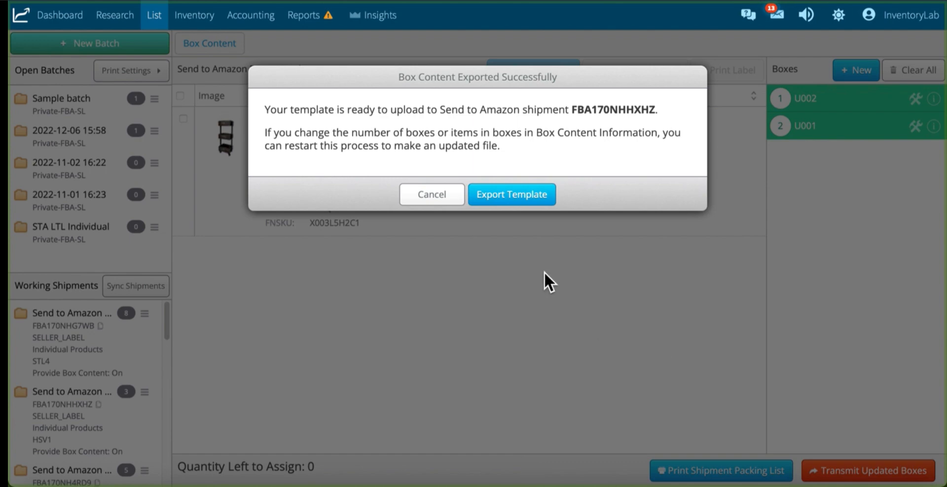
pyautogui.moveTo(567, 283)
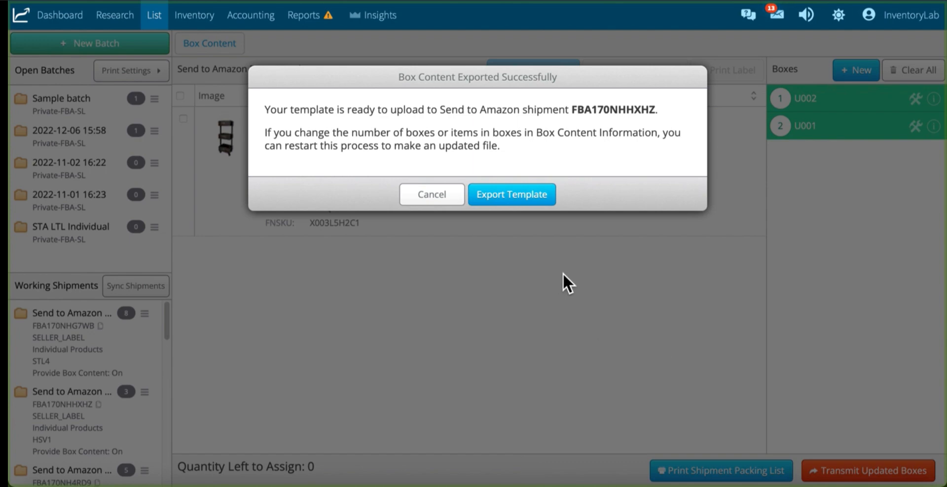
pyautogui.click(511, 194)
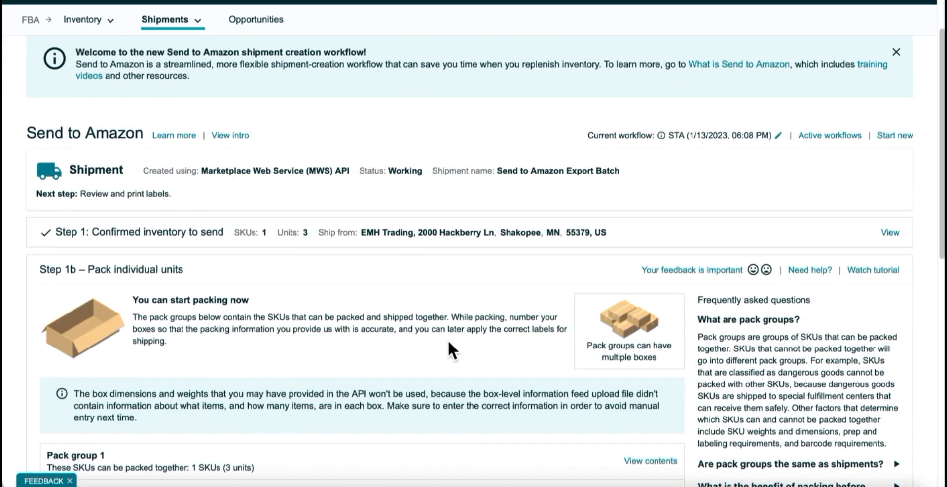
# Step: Confirm the two-box packing information in Step 1b and move on to Step 2
pyautogui.scroll(-3)
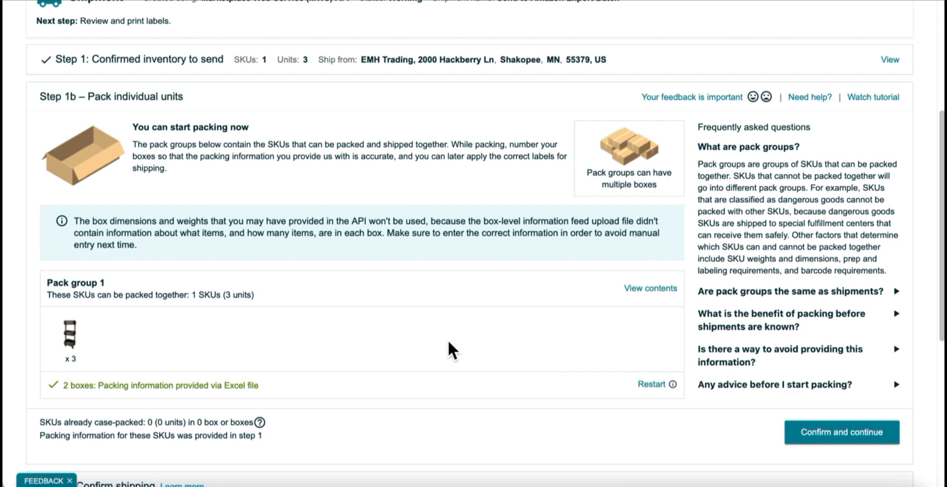
pyautogui.scroll(-3)
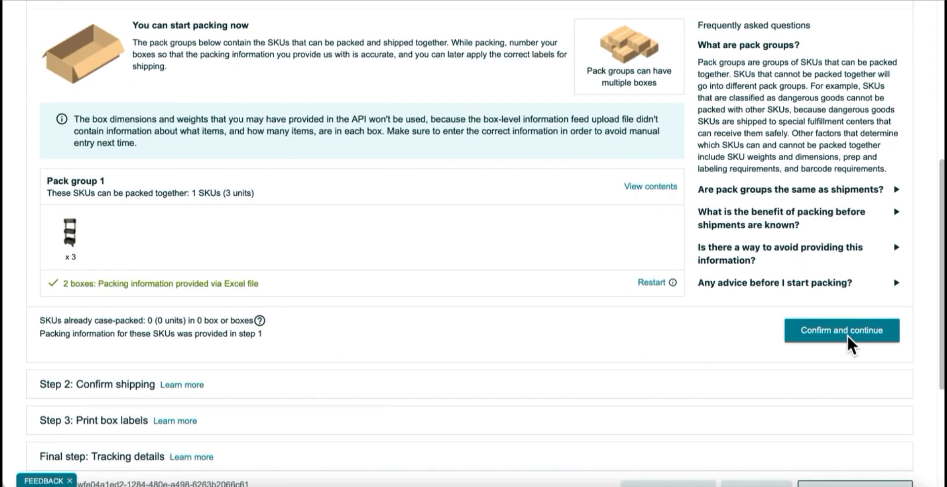
pyautogui.moveTo(525, 340)
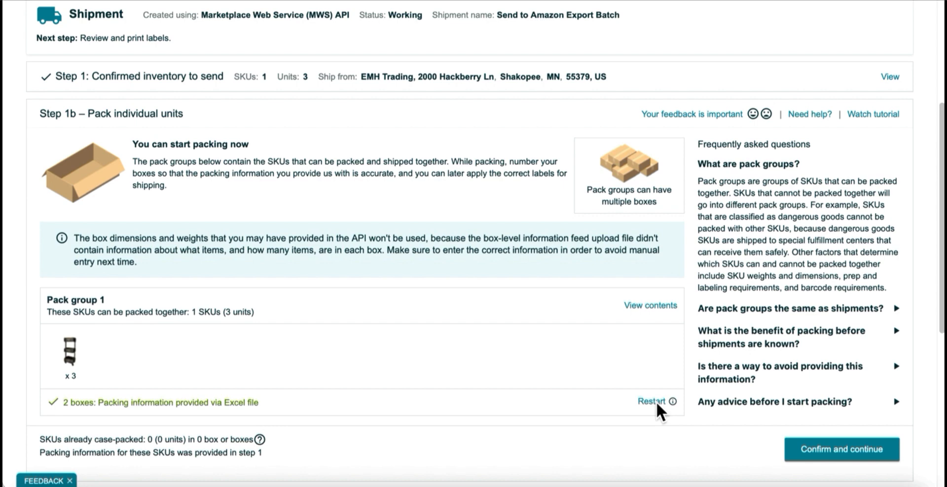
pyautogui.scroll(-3)
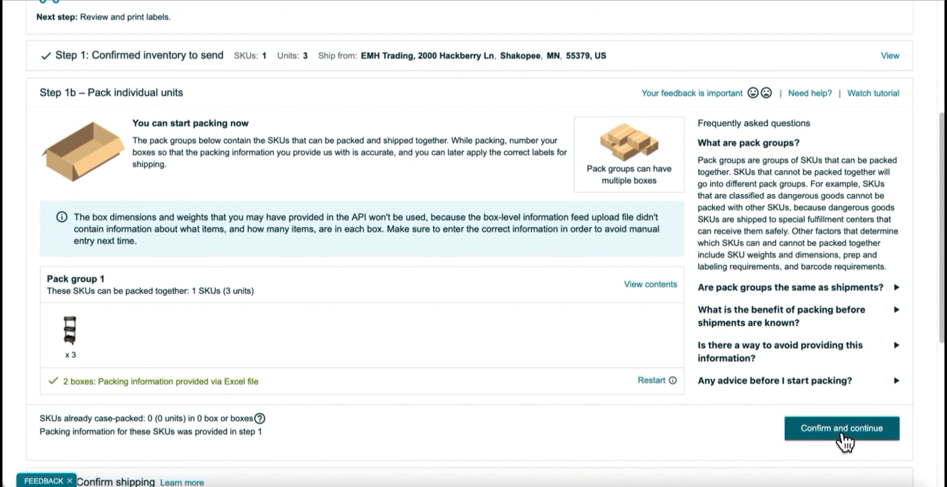
pyautogui.click(840, 428)
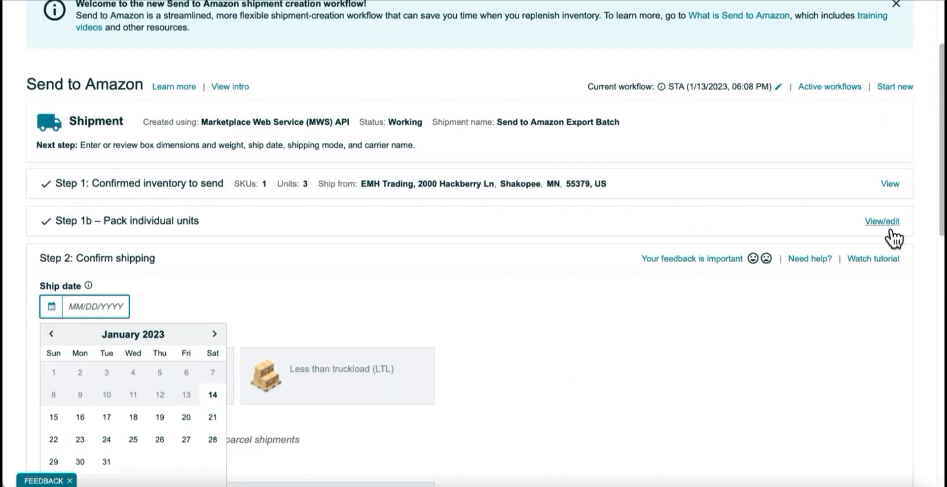
# Step: Reopen Step 1b, restart Pack group 1 packing and choose multiple boxes
pyautogui.click(880, 222)
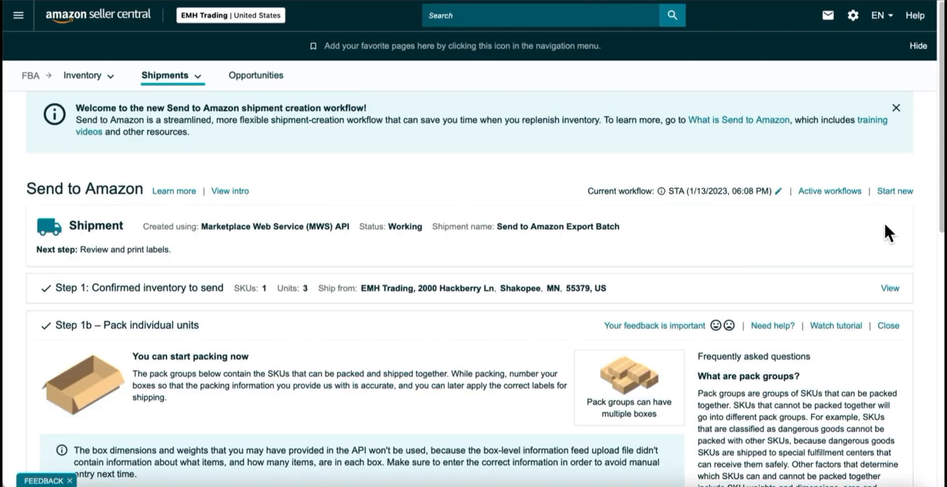
pyautogui.scroll(-3)
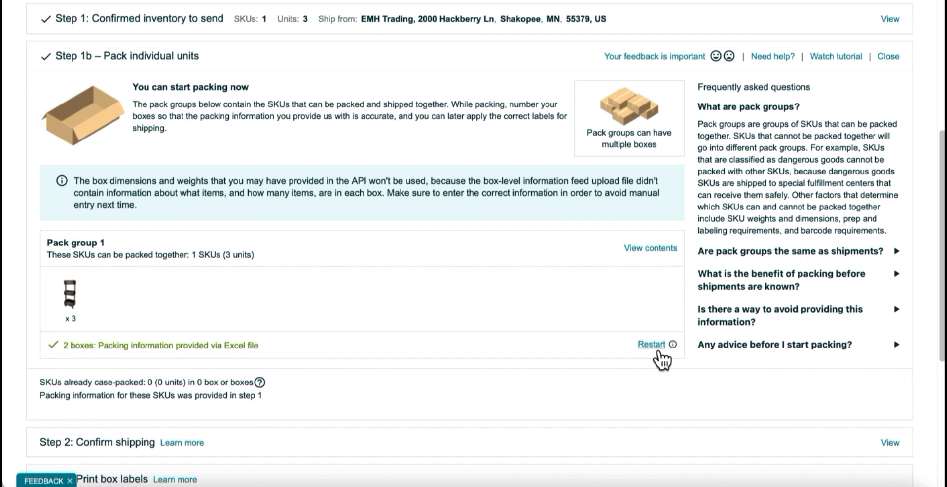
pyautogui.click(651, 345)
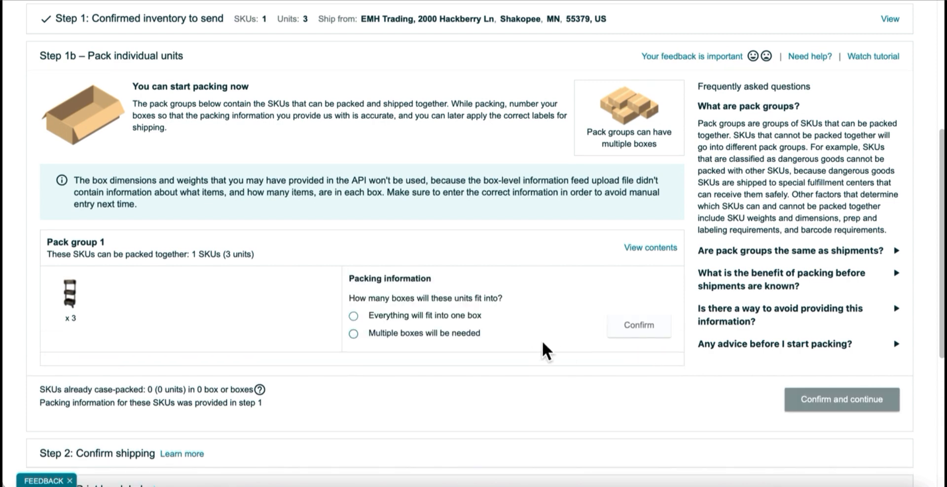
pyautogui.click(353, 332)
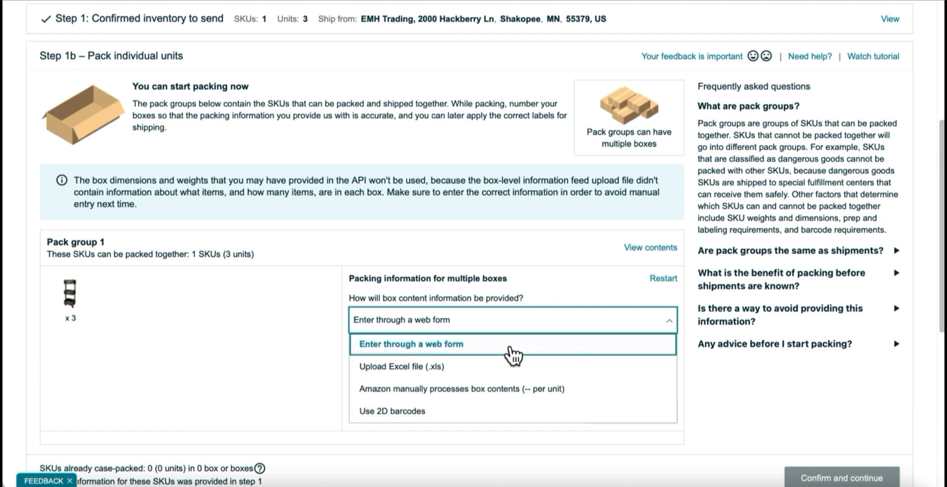
# Step: Provide box contents by Excel upload with 3 boxes and generate the Excel file
pyautogui.click(401, 366)
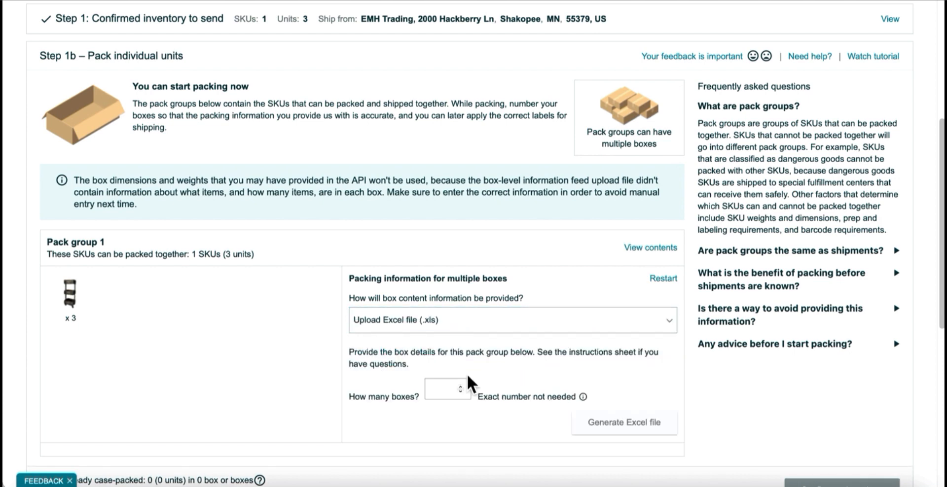
pyautogui.click(447, 389)
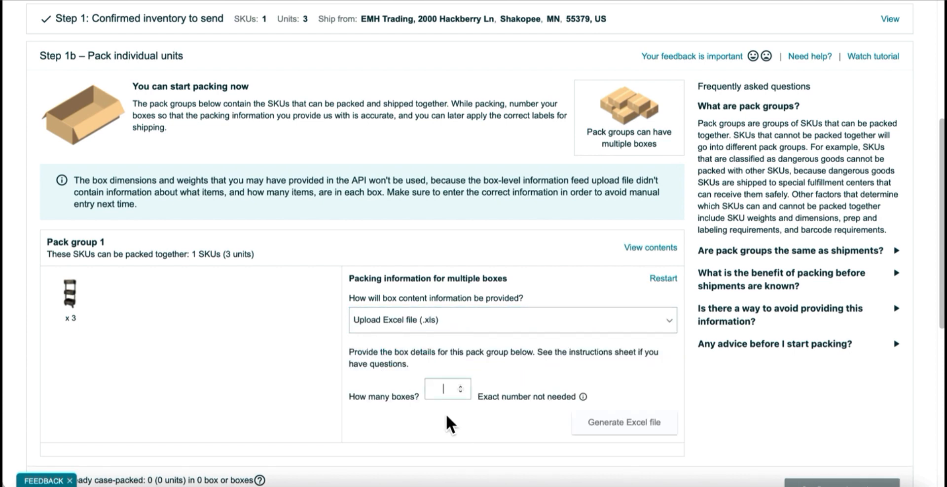
pyautogui.write('3')
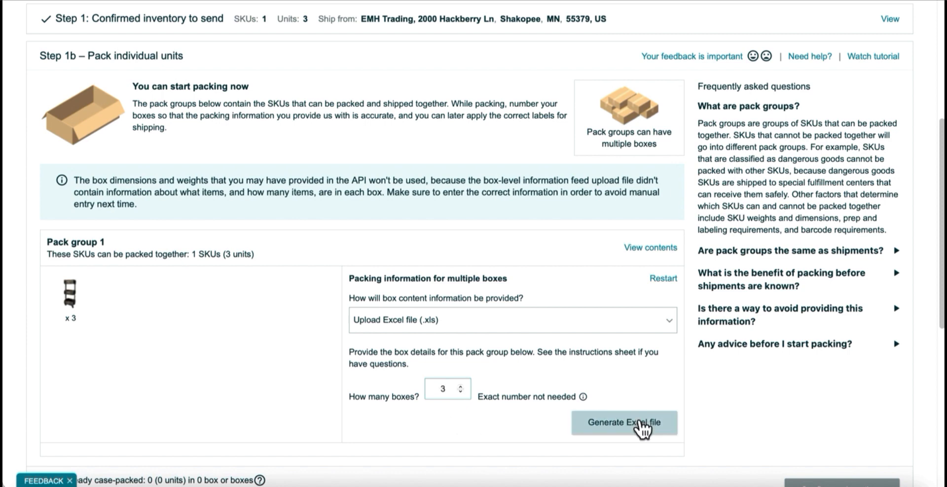
pyautogui.click(624, 423)
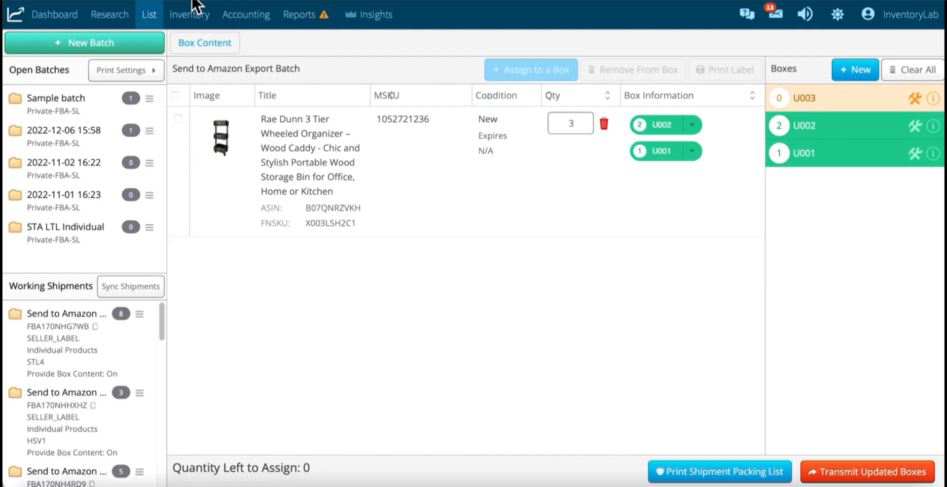
pyautogui.moveTo(829, 125)
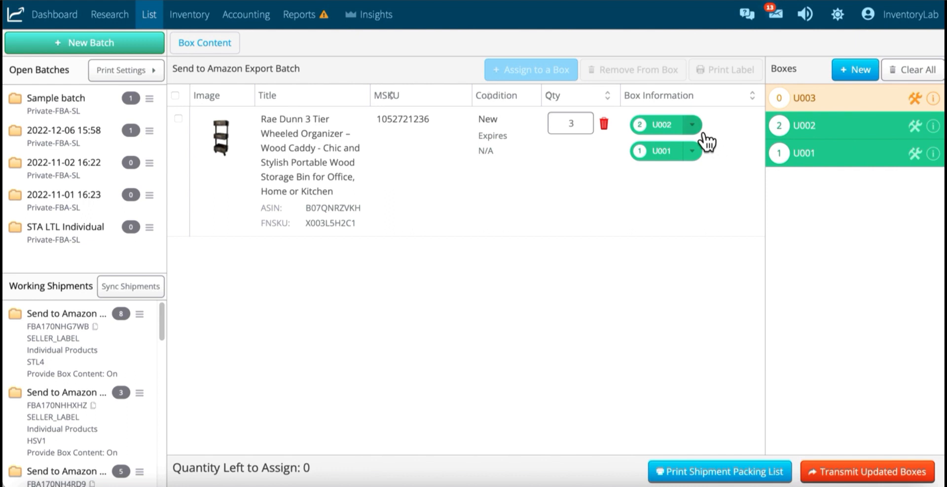
# Step: Move one unit from box U002 into U003 so U001, U002 and U003 hold one each
pyautogui.click(692, 125)
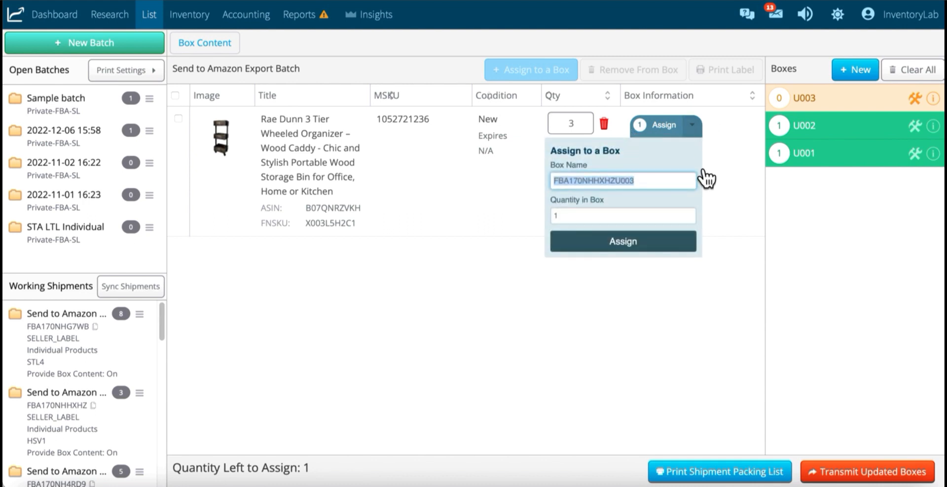
pyautogui.click(623, 241)
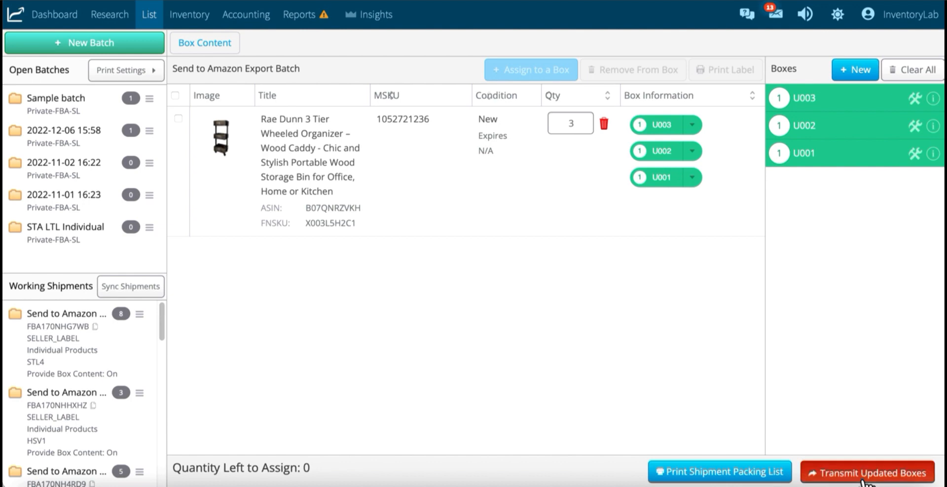
# Step: Transmit the three boxes, submit their weights and dimensions, and export the FBA170NHHXHZ box content template
pyautogui.click(871, 473)
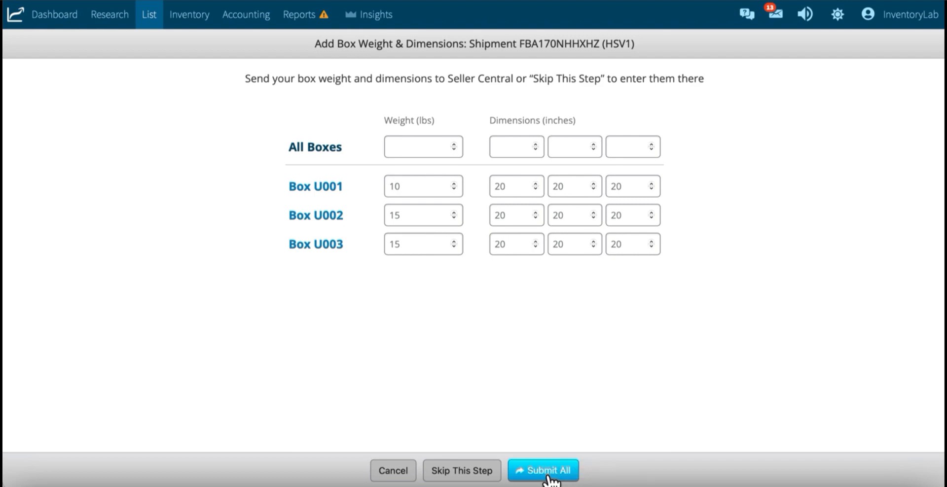
pyautogui.click(543, 471)
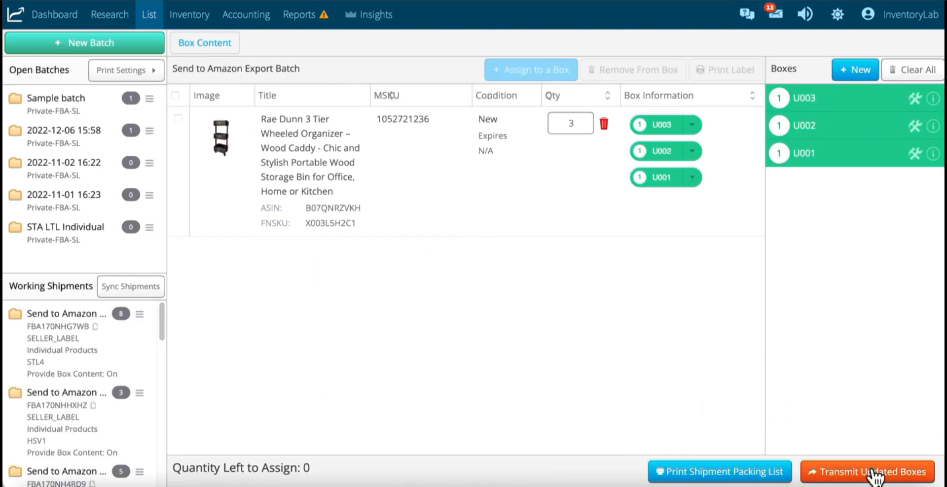
pyautogui.moveTo(828, 421)
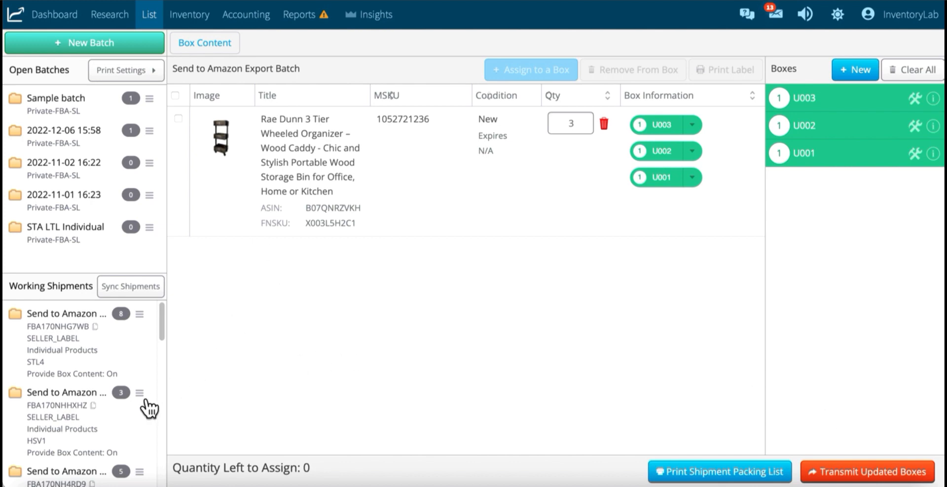
pyautogui.moveTo(253, 384)
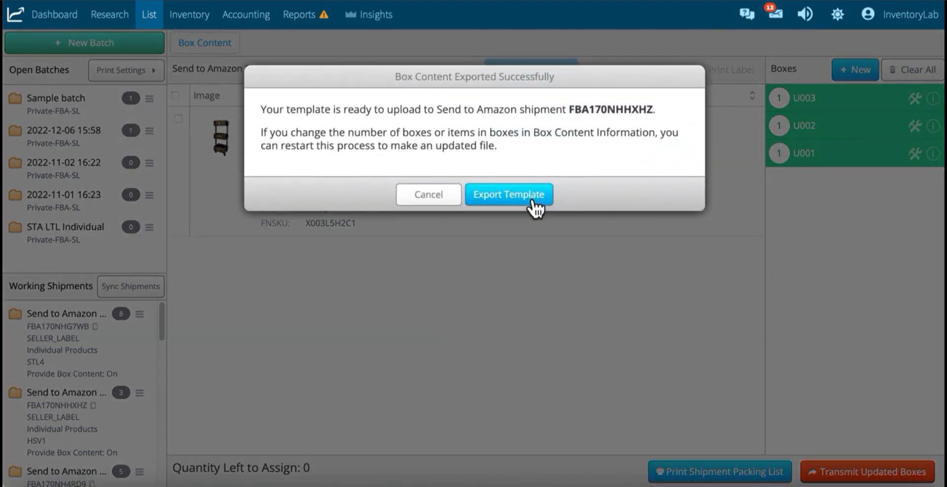
pyautogui.click(508, 193)
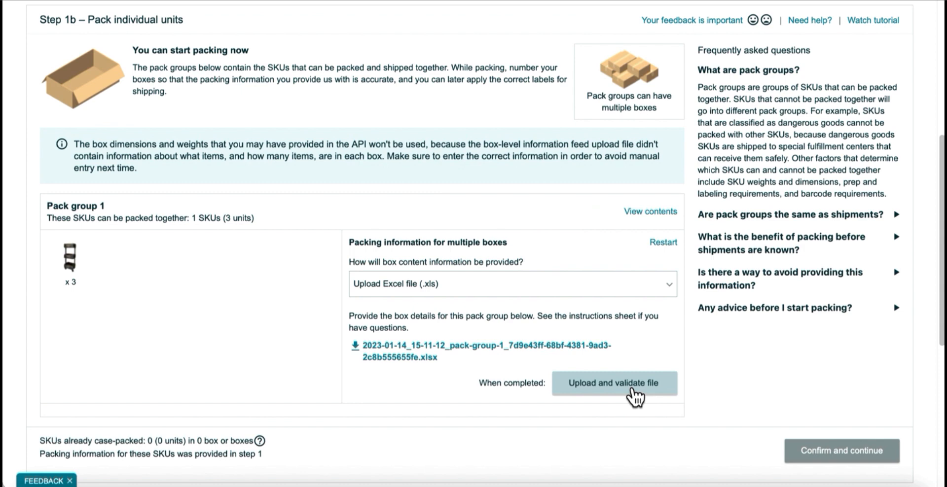
# Step: Upload the exported FBA170NHHXHZ STA Step 1b Template file to Pack group 1 for validation
pyautogui.click(613, 383)
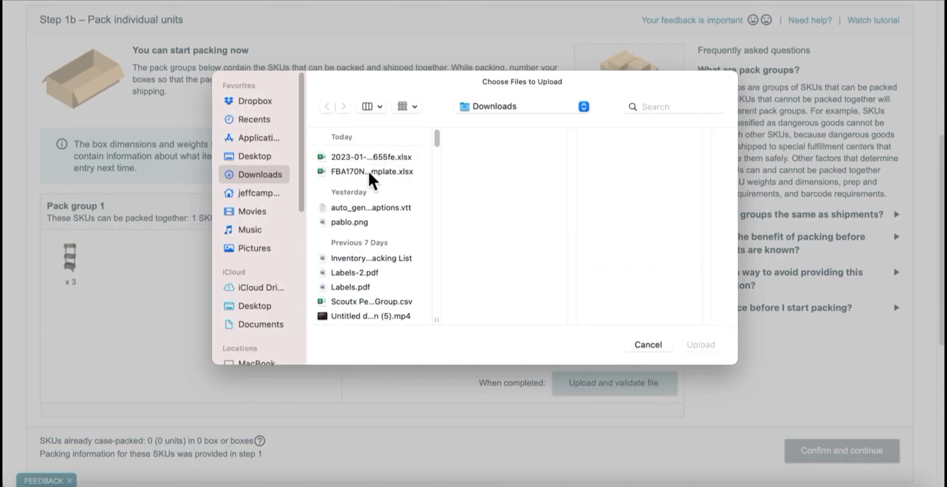
pyautogui.click(372, 171)
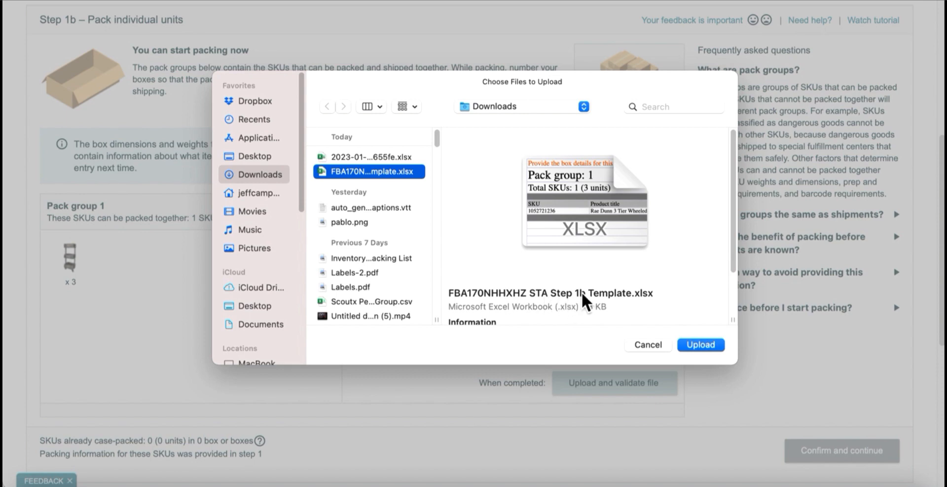
pyautogui.click(700, 345)
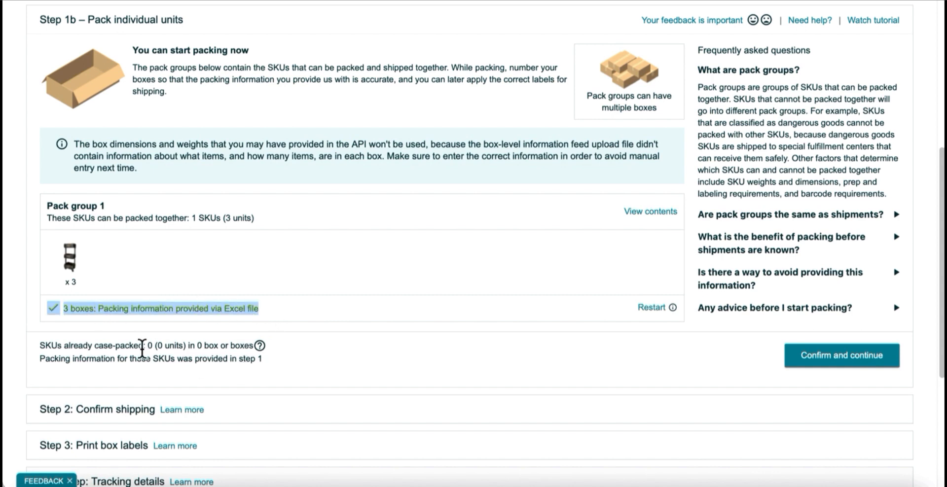
pyautogui.moveTo(467, 365)
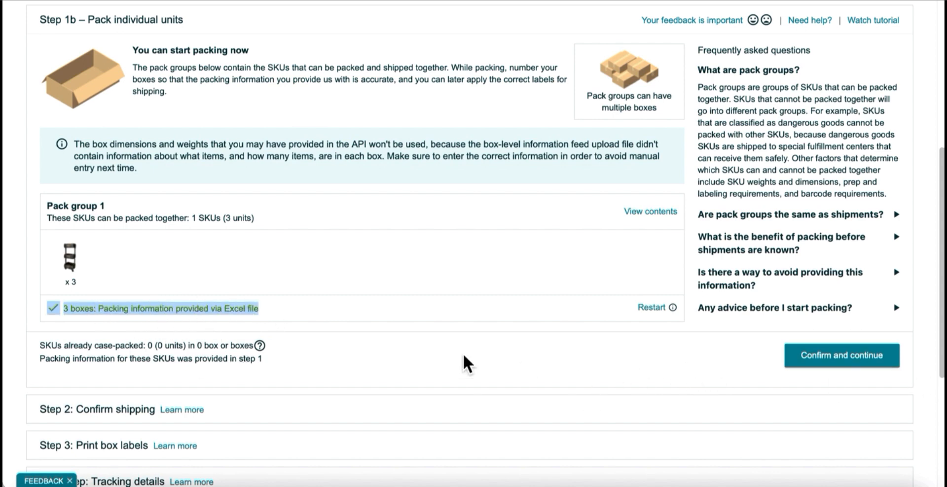
pyautogui.moveTo(477, 373)
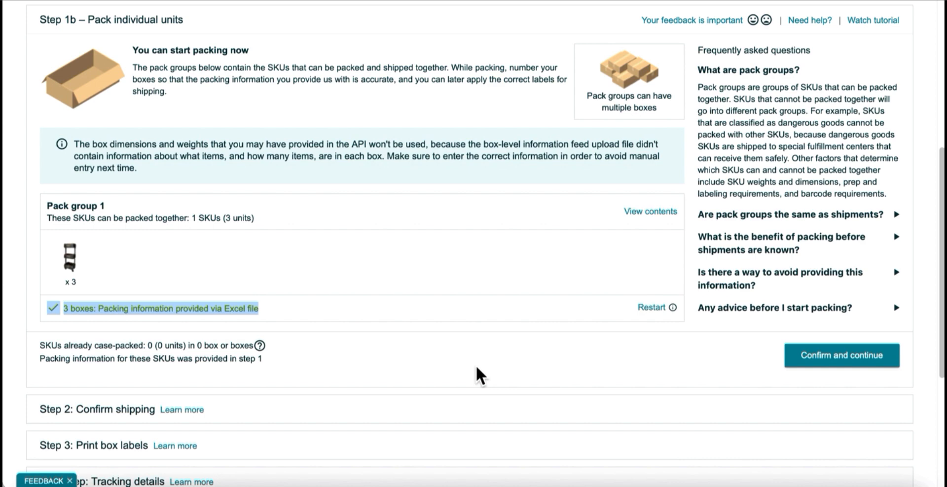
pyautogui.moveTo(389, 251)
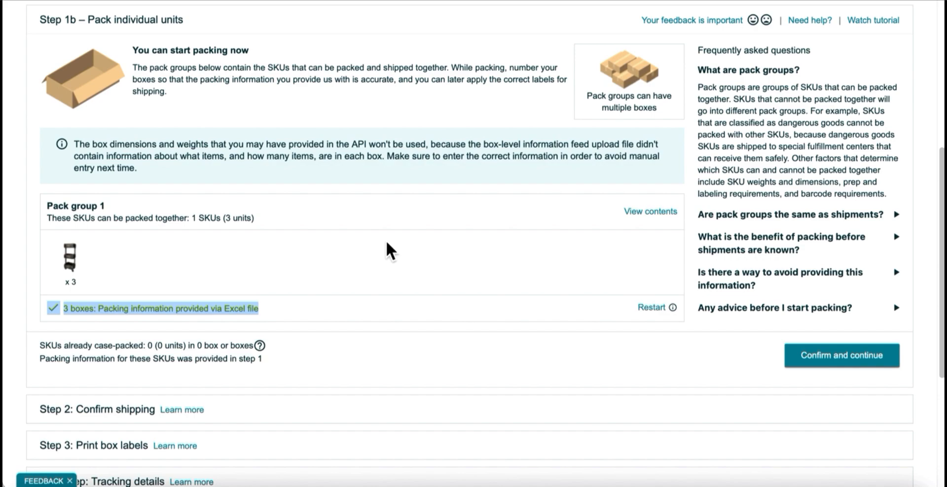
pyautogui.moveTo(178, 18)
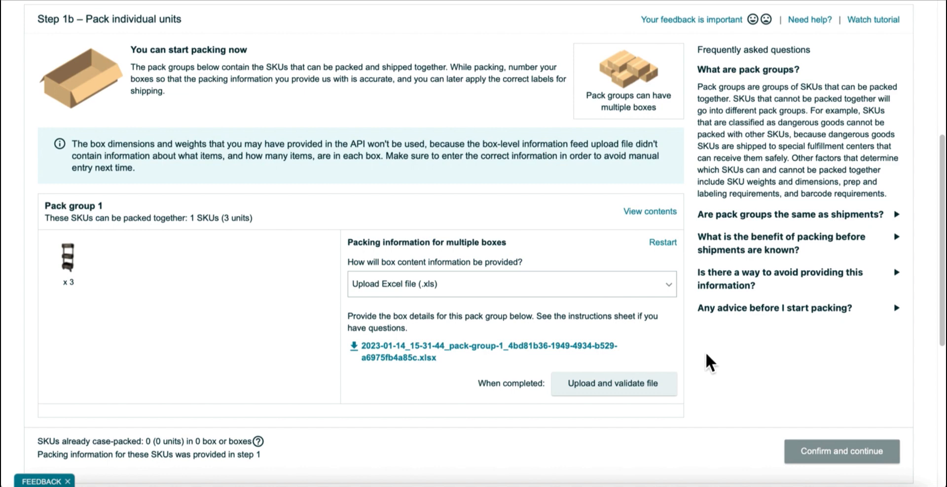
pyautogui.moveTo(688, 358)
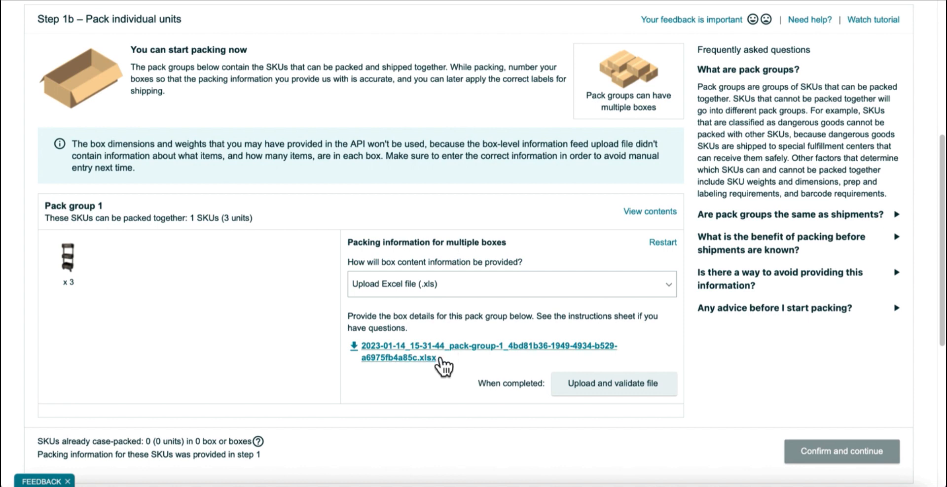
pyautogui.moveTo(465, 370)
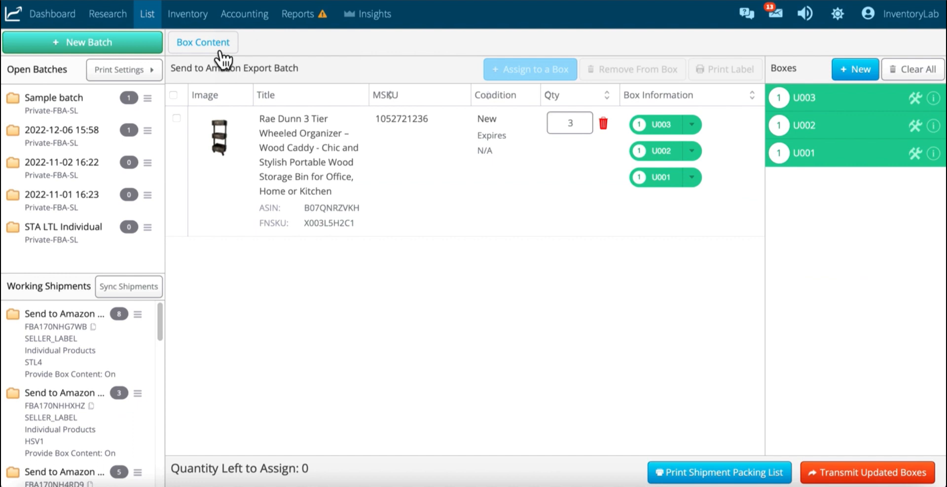
pyautogui.moveTo(456, 217)
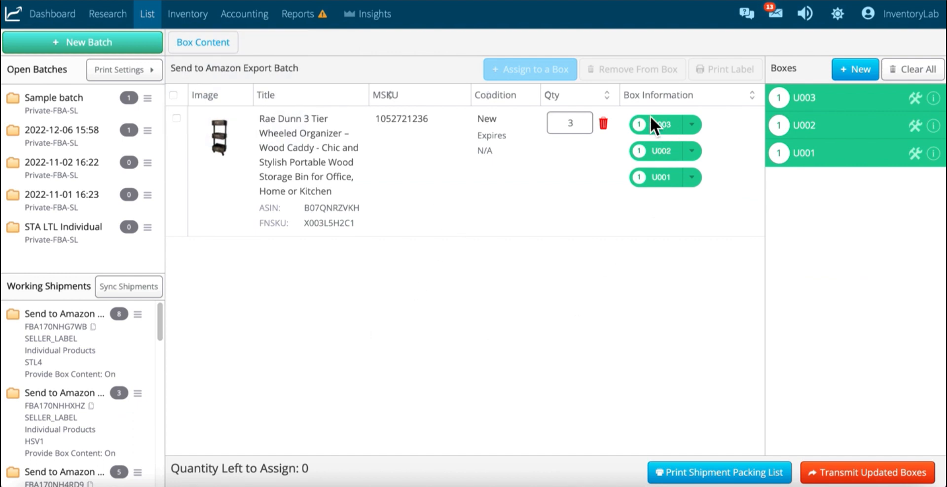
pyautogui.moveTo(655, 204)
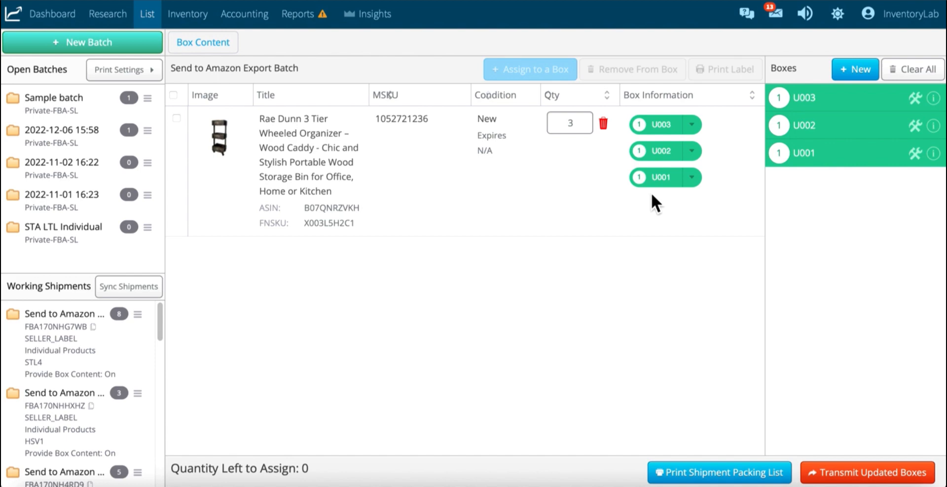
pyautogui.moveTo(901, 441)
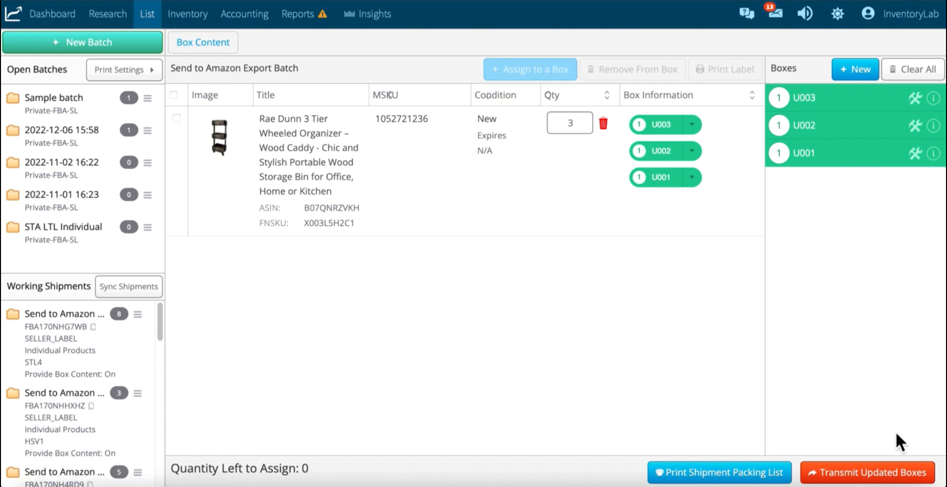
# Step: Re-transmit FBA170NHHXHZ's three boxes with weights and dimensions and export its box content template again
pyautogui.click(871, 473)
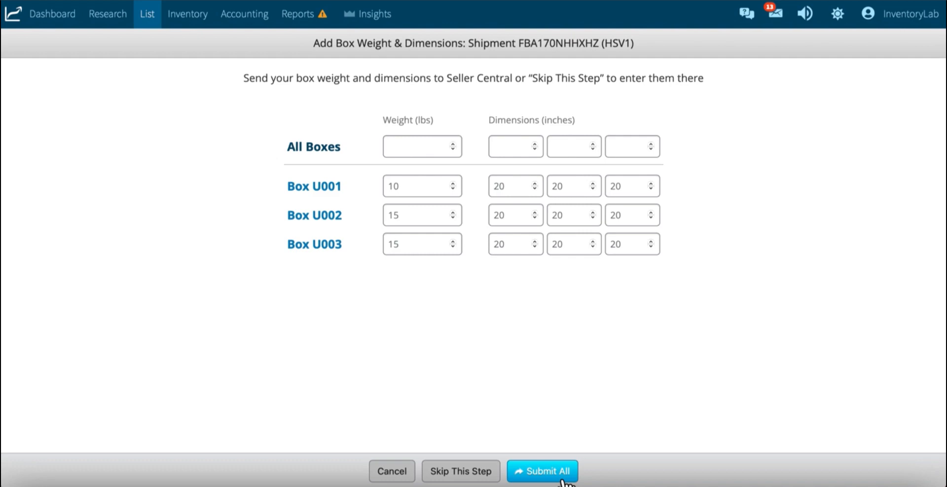
pyautogui.click(542, 471)
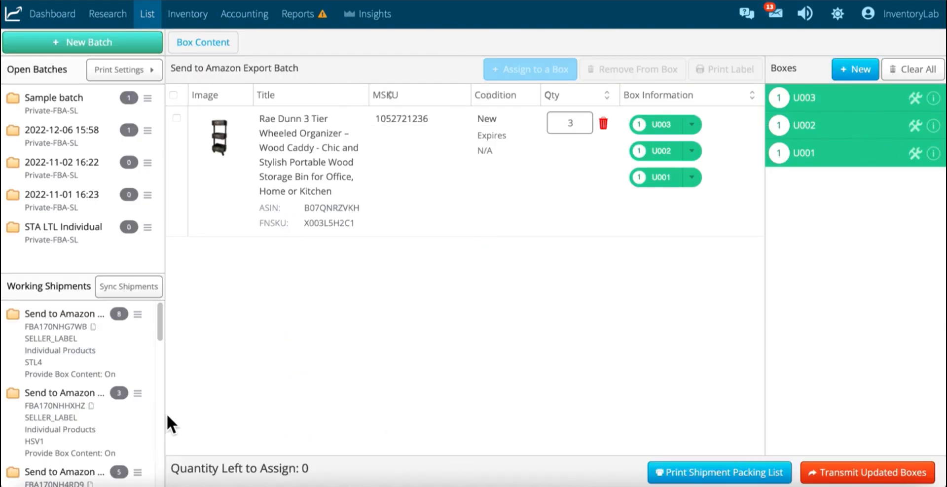
pyautogui.click(137, 394)
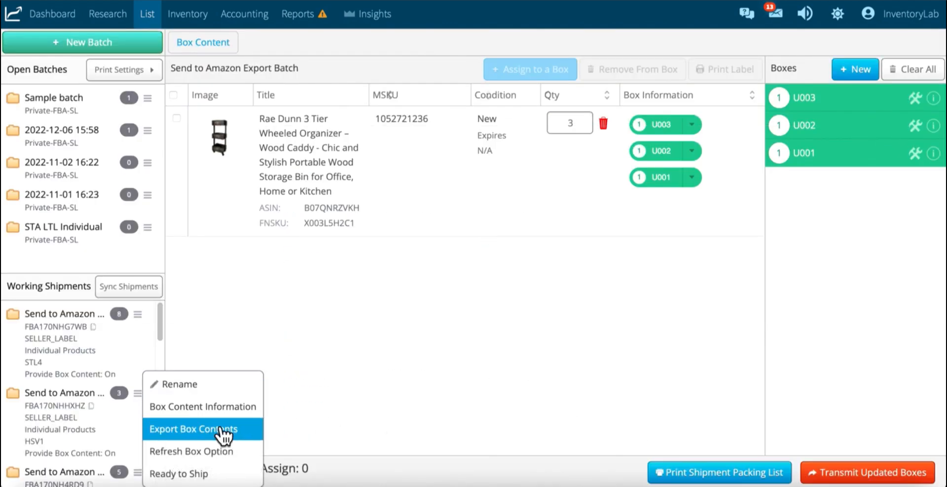
pyautogui.click(194, 429)
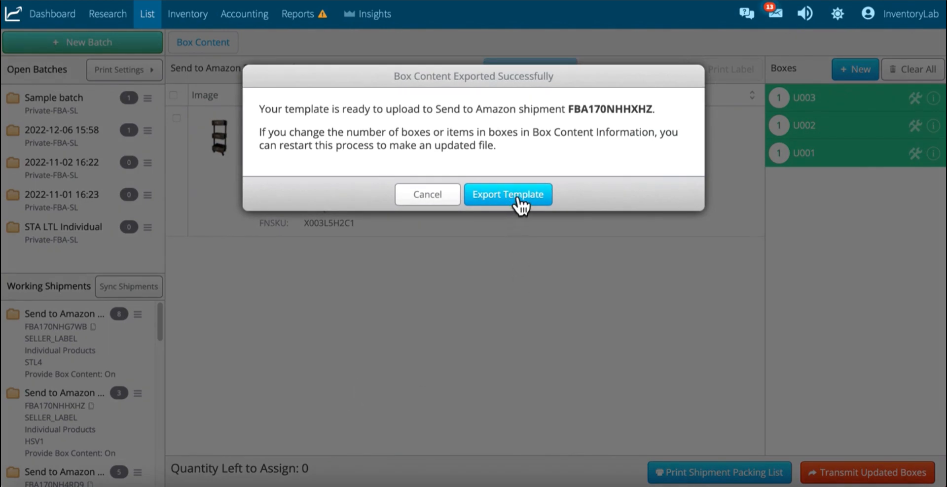
pyautogui.click(507, 194)
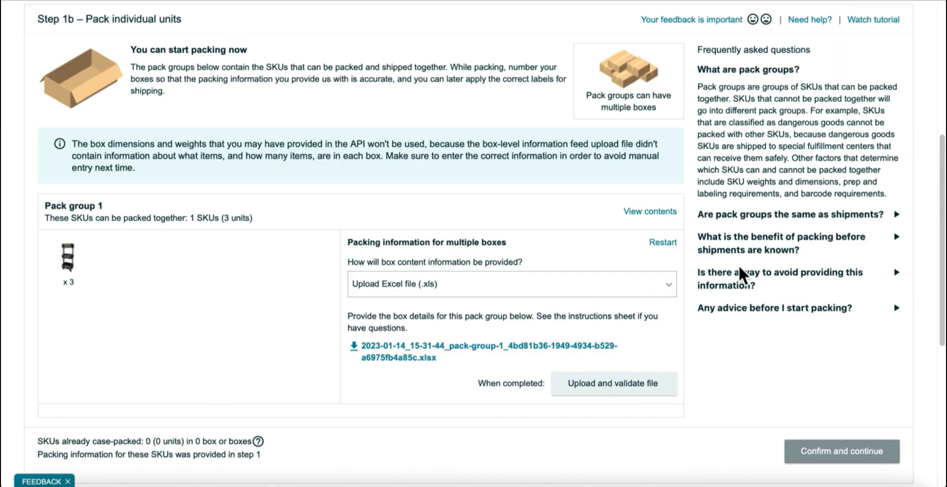
pyautogui.moveTo(613, 383)
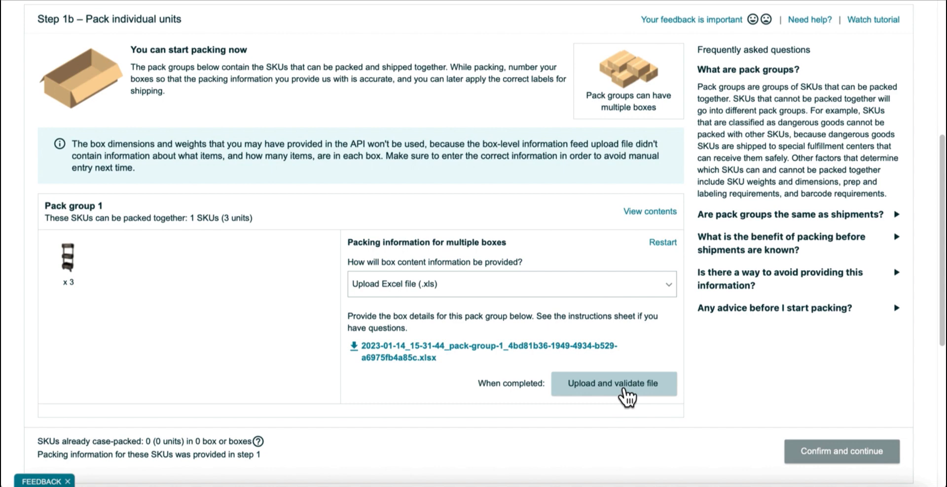
# Step: Upload FBA170NHHXHZ STA Step 1b Template-3.xlsx from Downloads for Pack group 1 validation
pyautogui.click(613, 383)
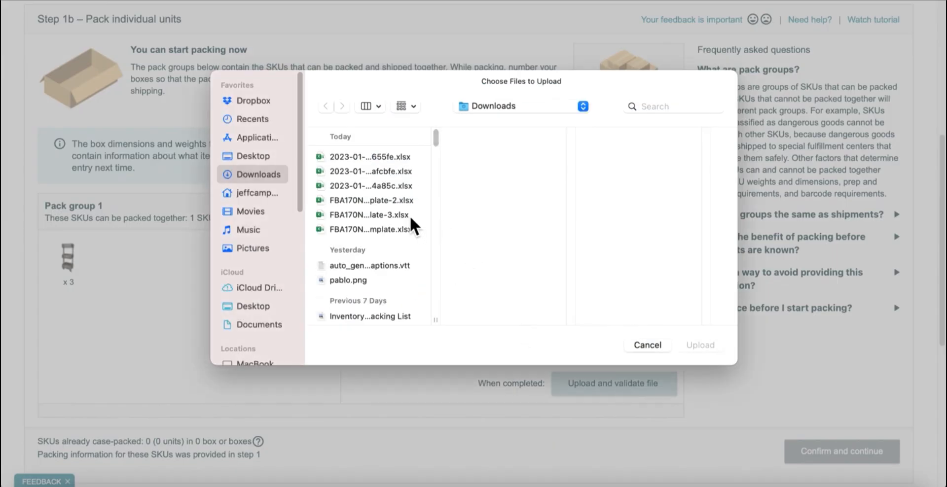
pyautogui.click(368, 214)
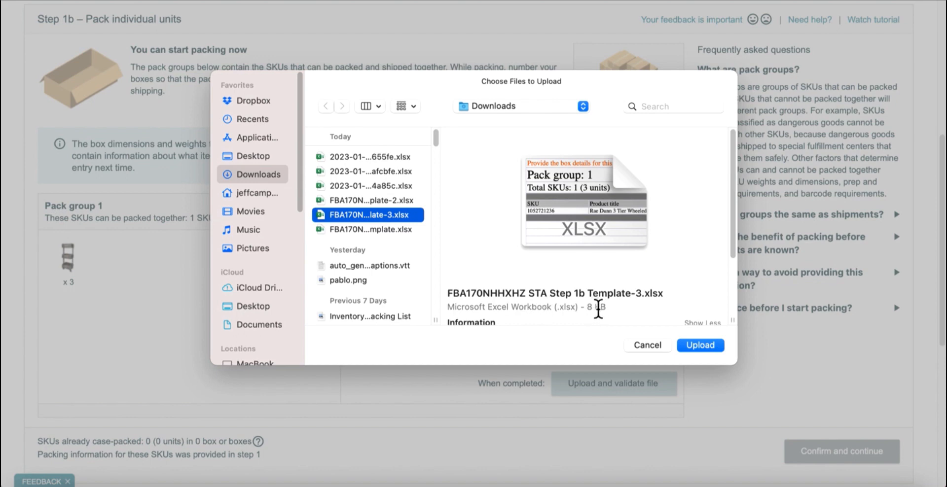
pyautogui.moveTo(378, 246)
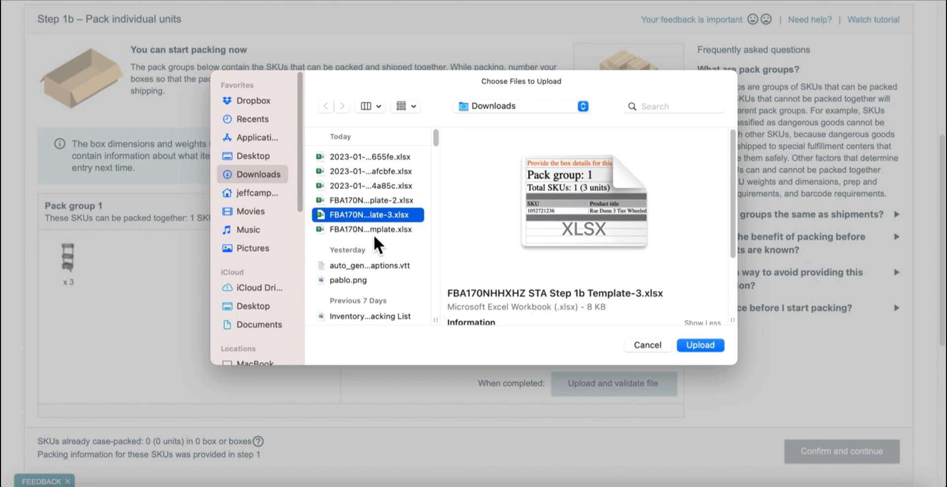
pyautogui.moveTo(646, 305)
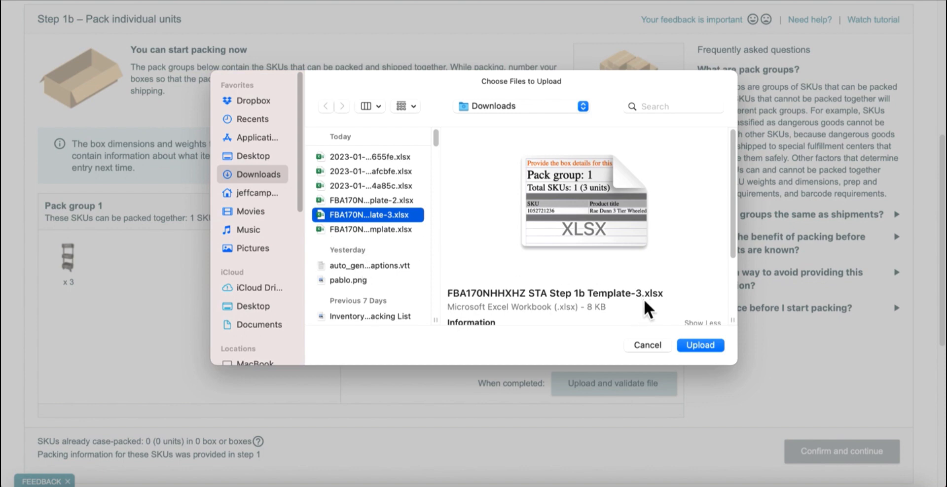
pyautogui.moveTo(640, 302)
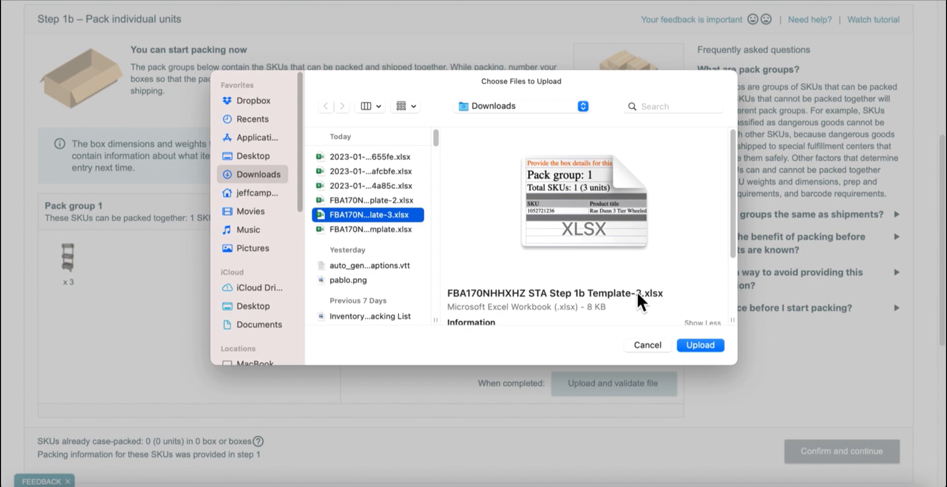
pyautogui.click(700, 345)
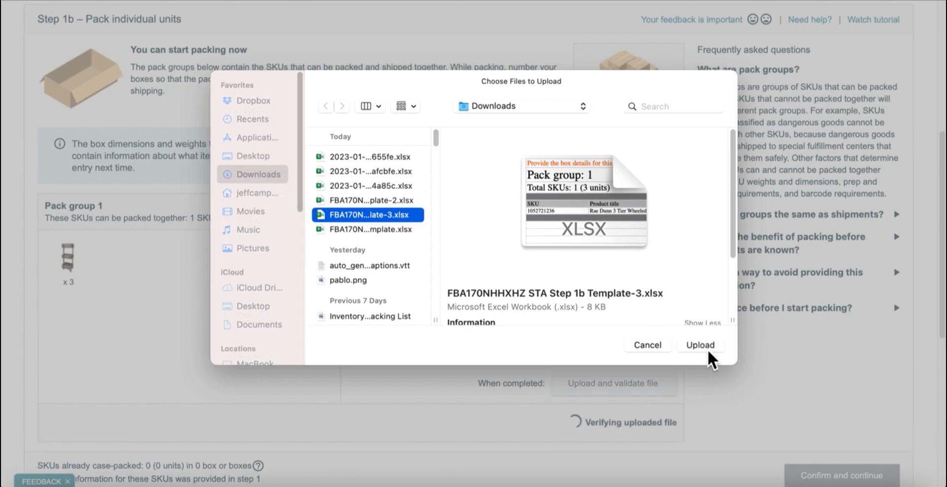
pyautogui.click(700, 345)
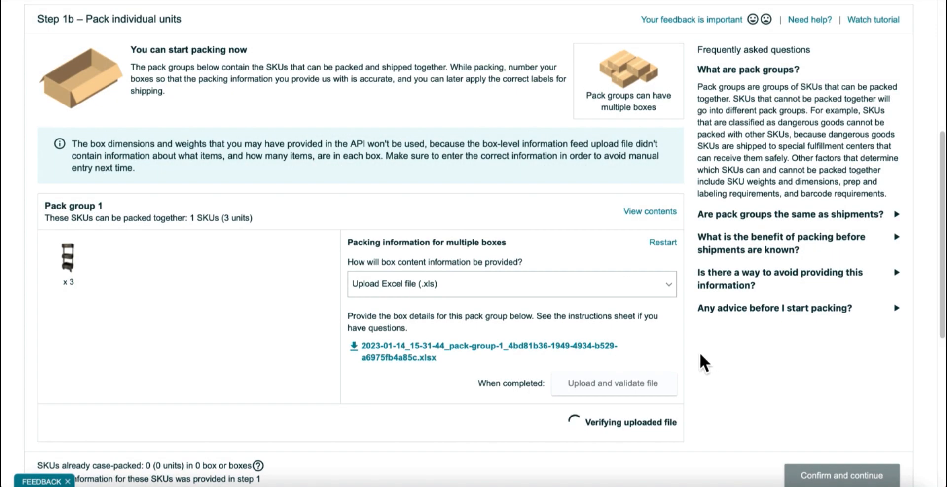
pyautogui.moveTo(710, 383)
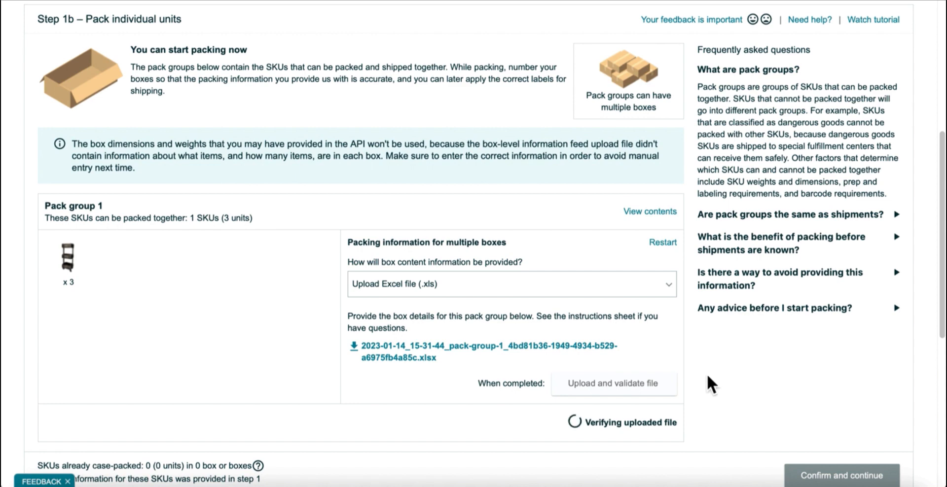
pyautogui.moveTo(714, 406)
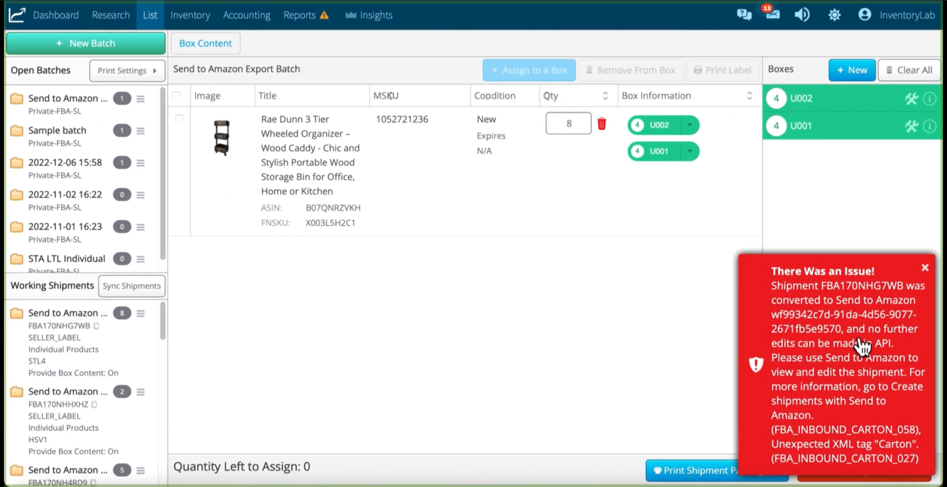
pyautogui.moveTo(900, 375)
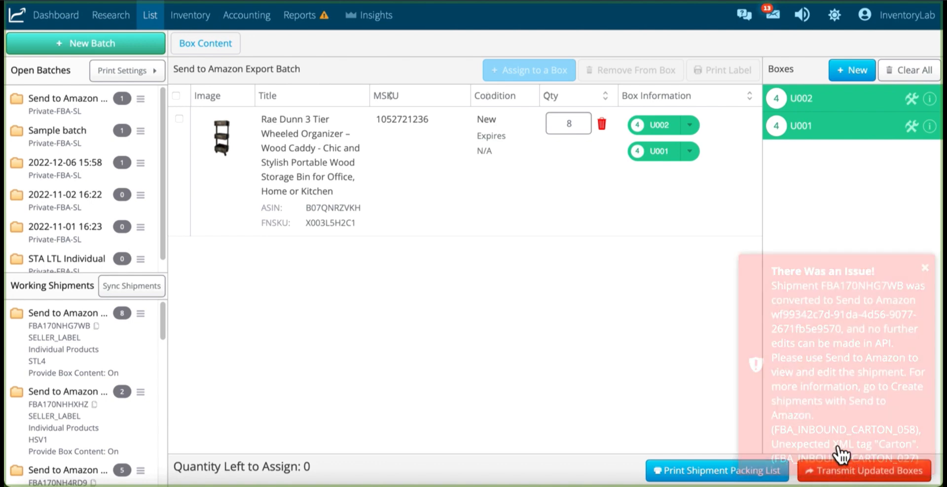
# Step: Dismiss the 'There Was an Issue!' API error for shipment FBA170NHG7WB
pyautogui.click(924, 268)
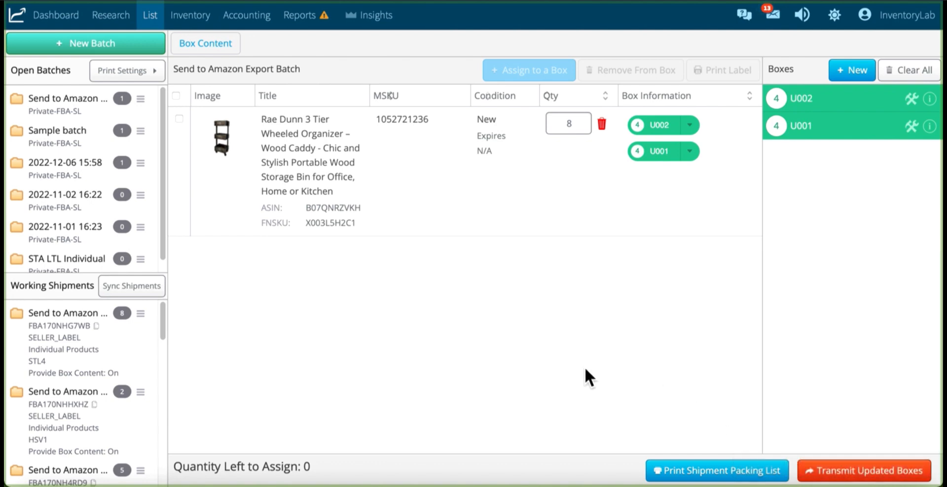